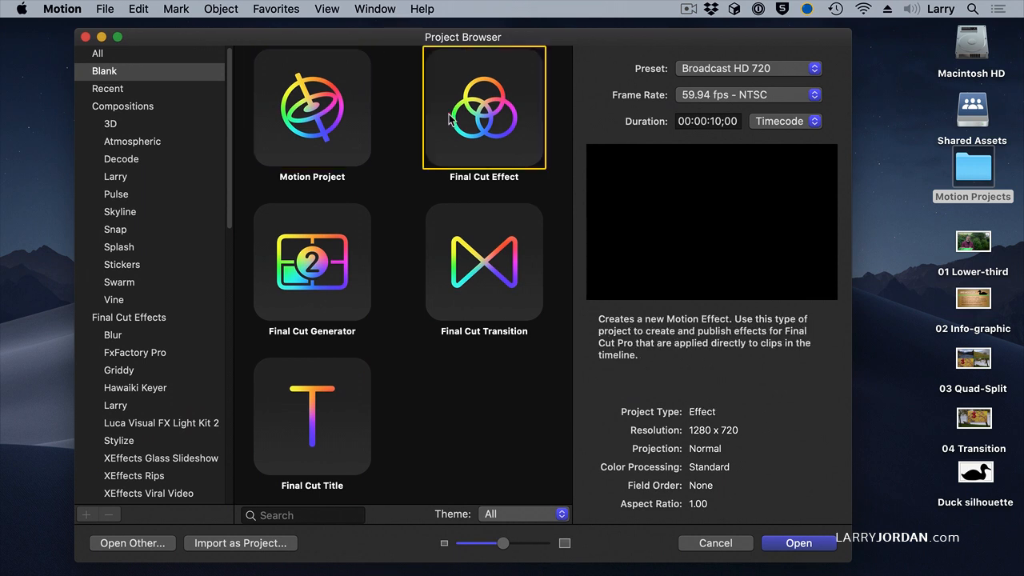
# Create a Final Cut Effect project at Broadcast HD 720 and 30 fps.
pyautogui.click(748, 94)
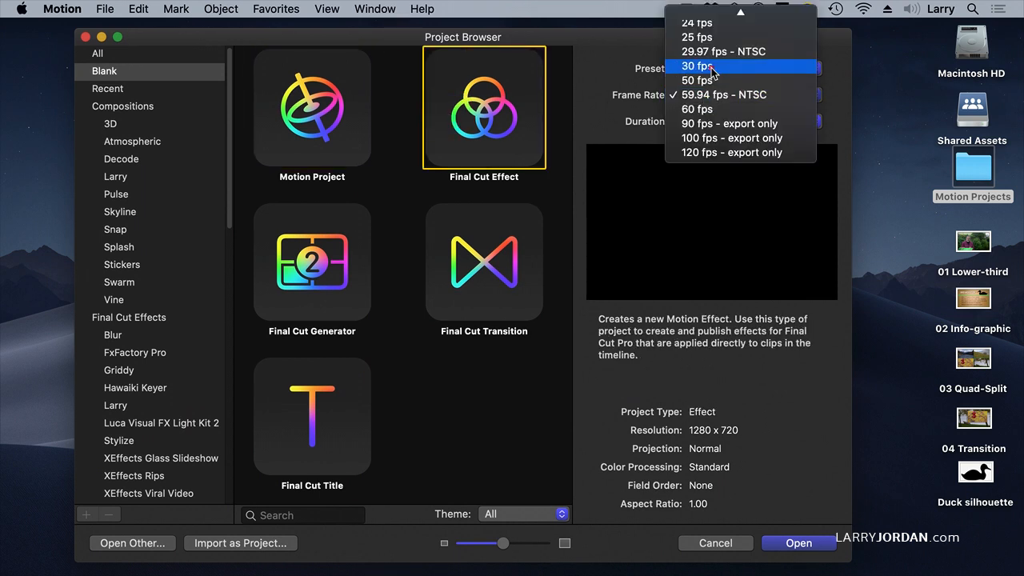
pyautogui.click(705, 65)
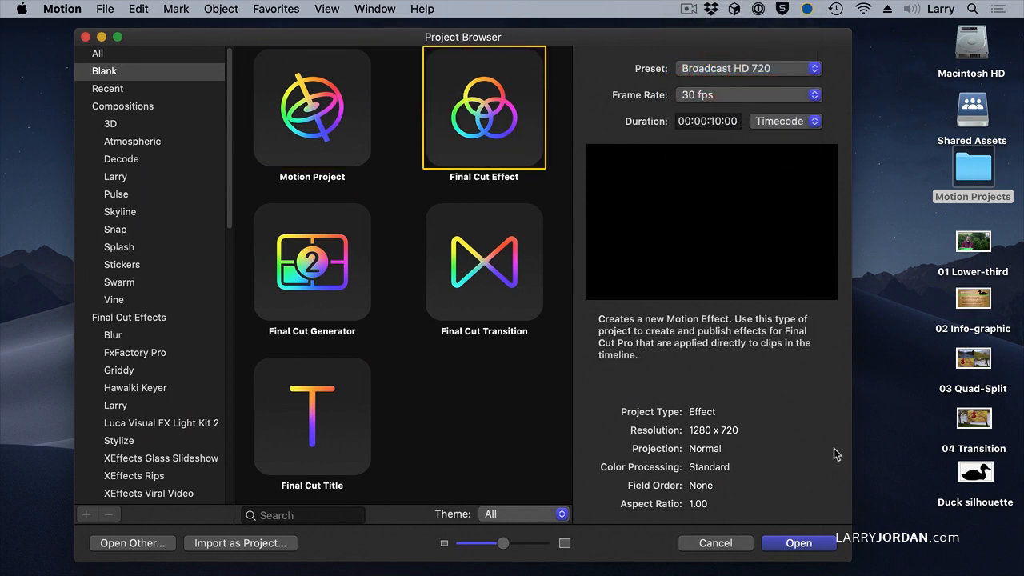
pyautogui.click(798, 542)
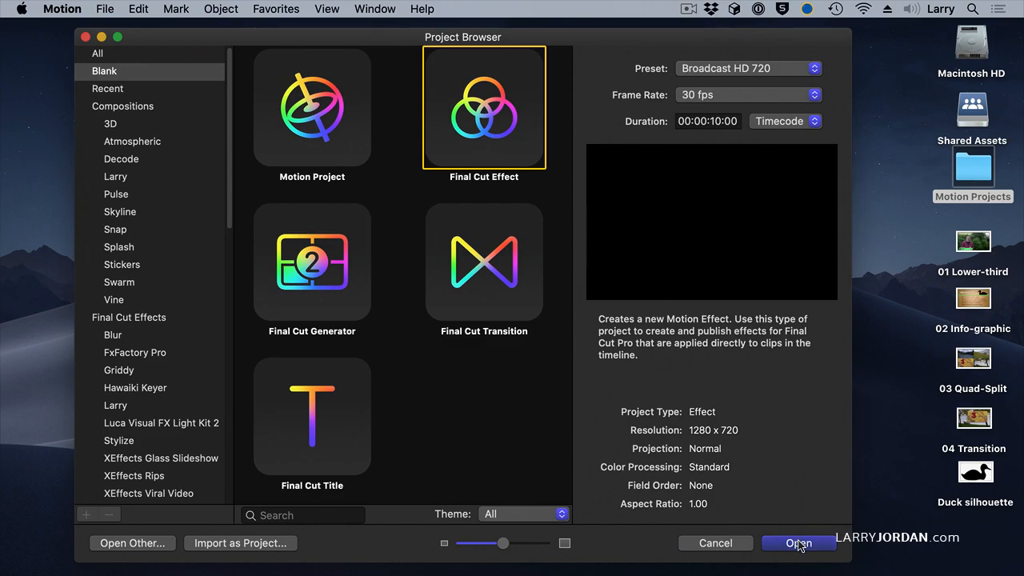
pyautogui.click(798, 543)
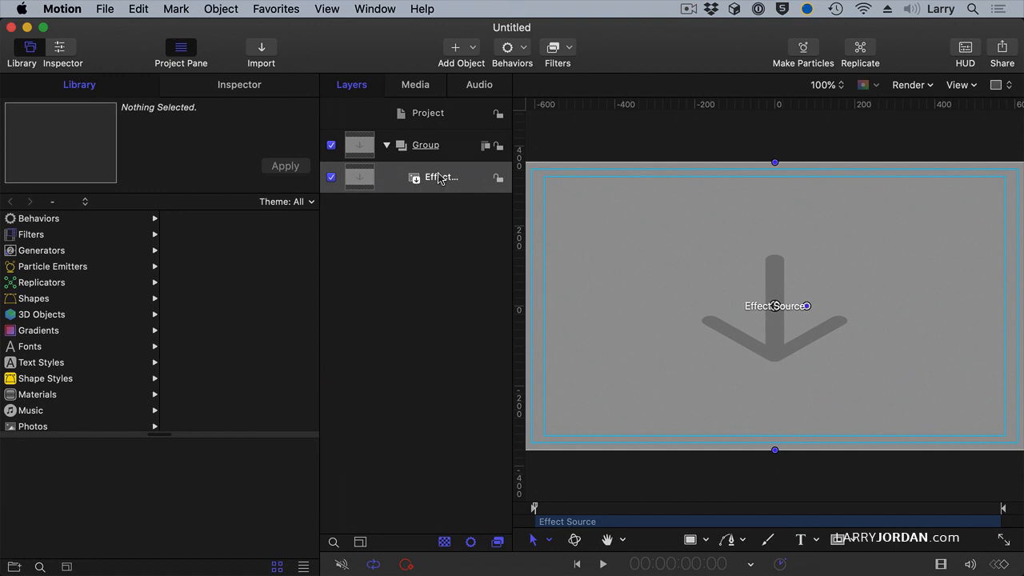
# Scale the Effect Source layer to 50% and position it at -320, 180.
pyautogui.click(441, 176)
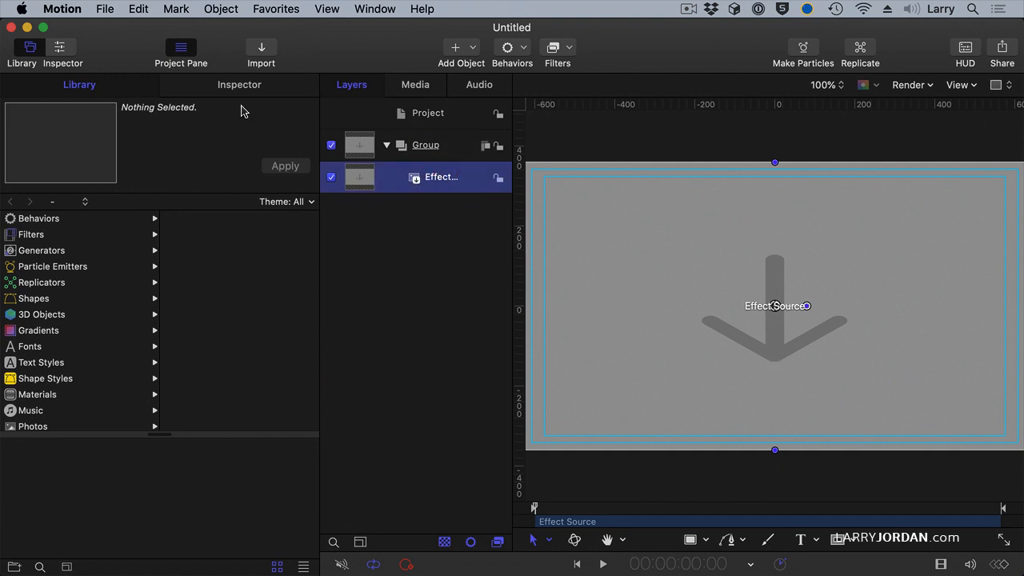
pyautogui.click(239, 84)
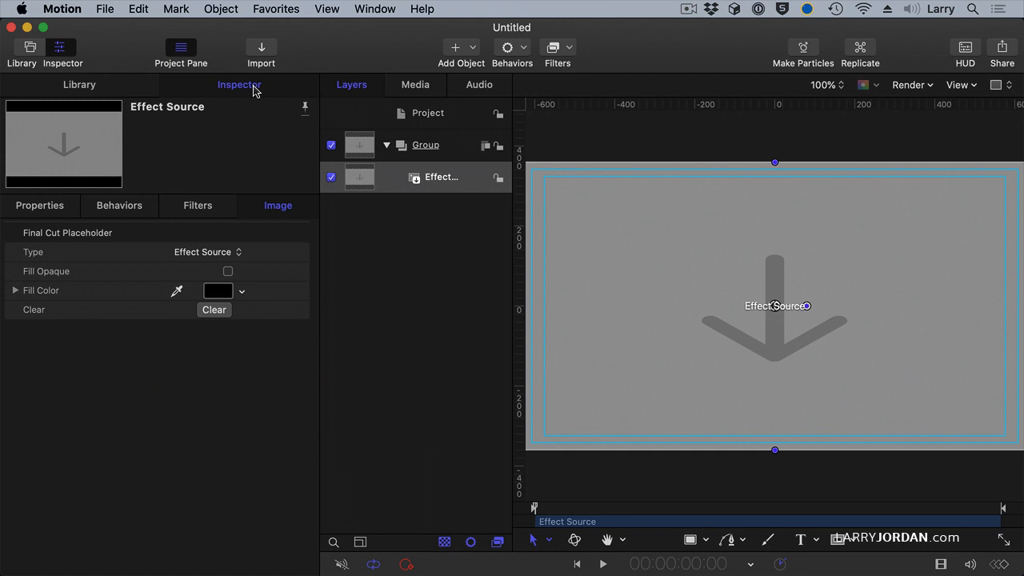
pyautogui.click(39, 206)
pyautogui.write('50')
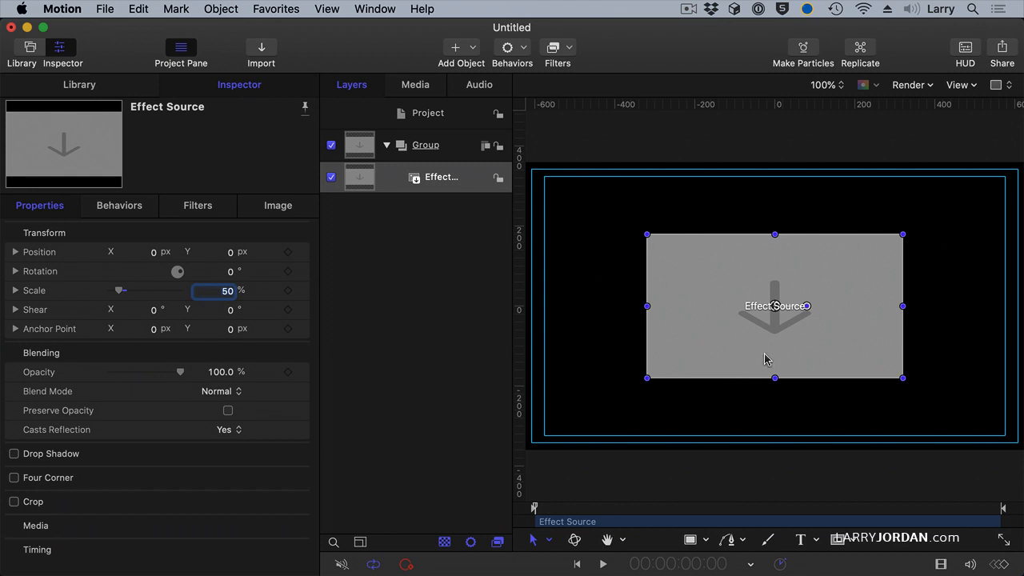
pyautogui.moveTo(774, 305); pyautogui.dragTo(652, 241)
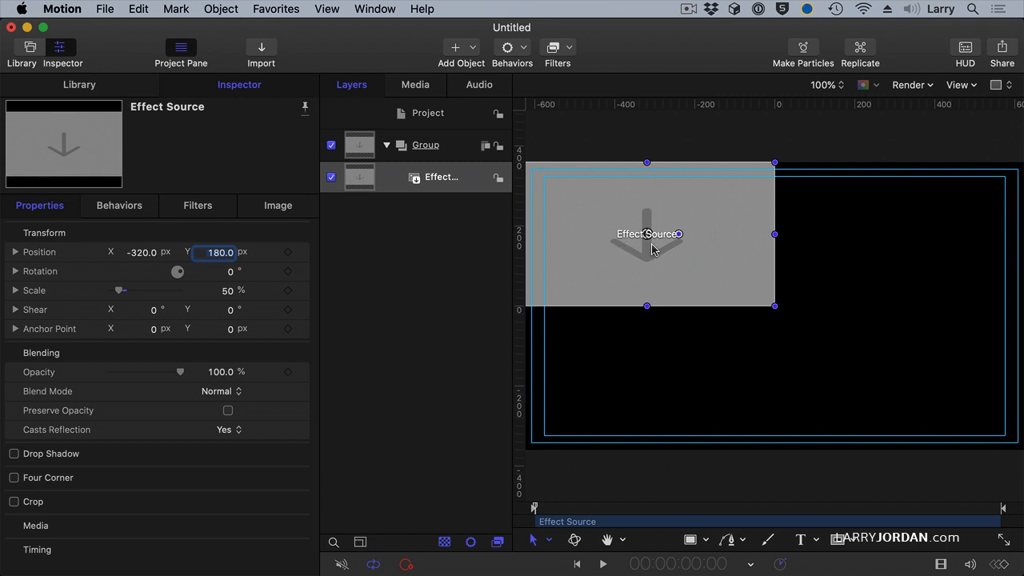
pyautogui.moveTo(651, 243)
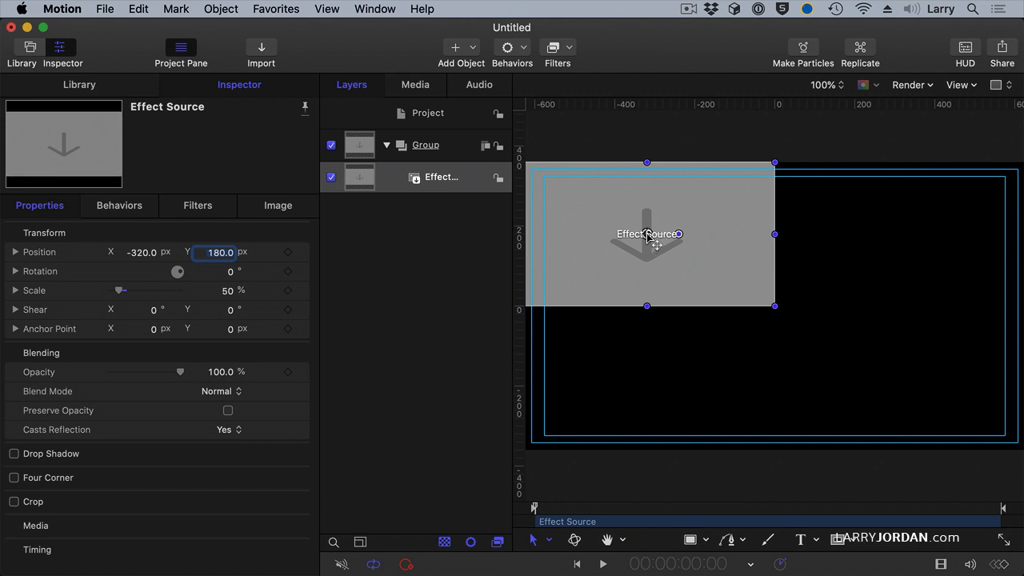
pyautogui.moveTo(539, 175)
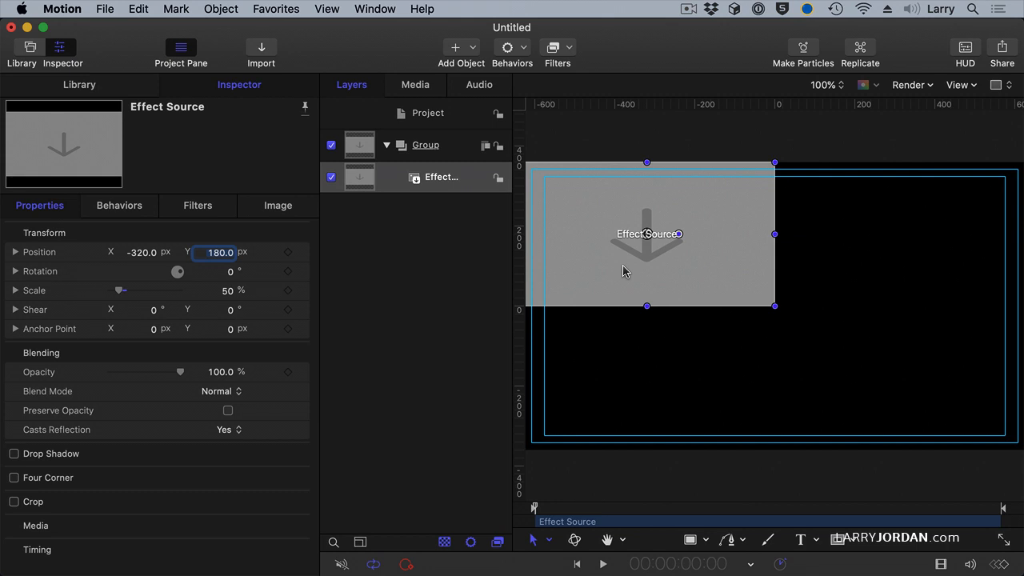
pyautogui.moveTo(387, 184)
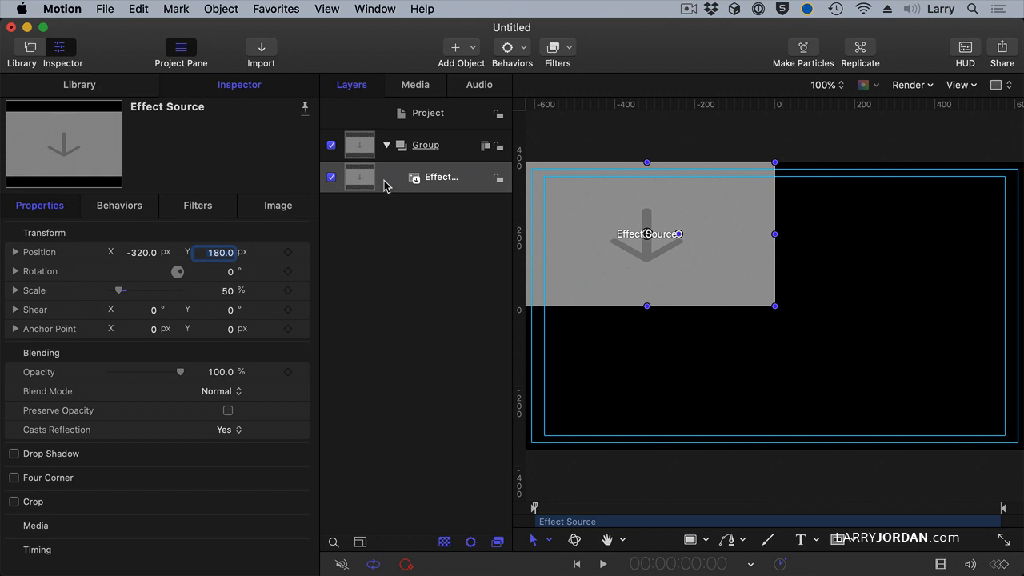
# Add a new drop zone and rename the top layer to Top Right Zone 2.
pyautogui.click(220, 9)
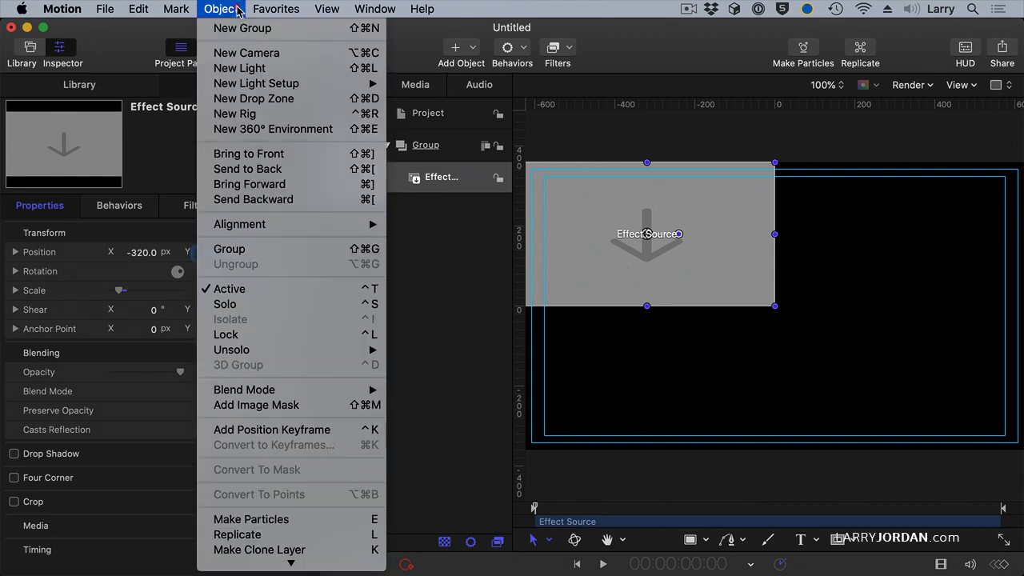
pyautogui.click(253, 98)
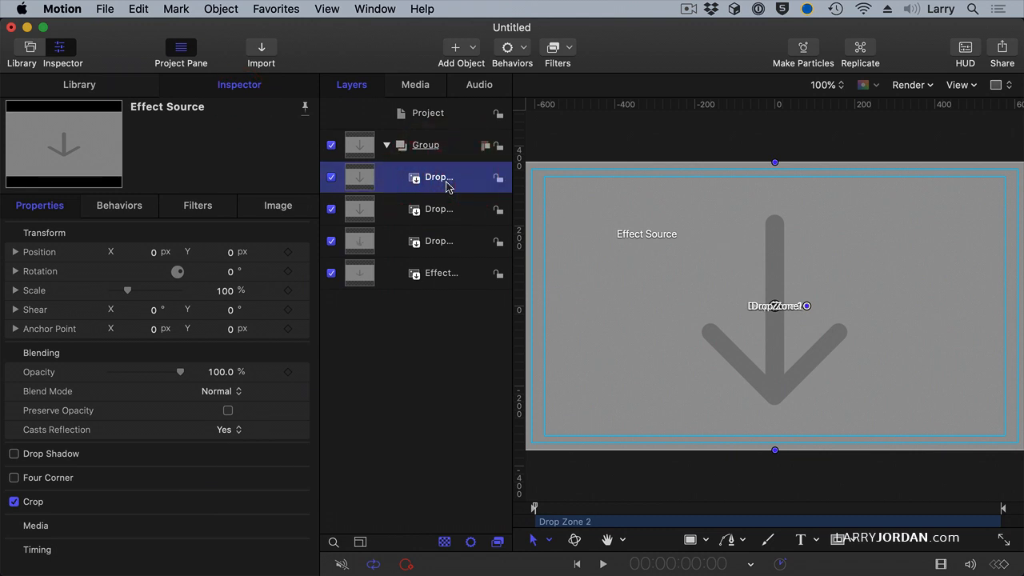
pyautogui.doubleClick(435, 177)
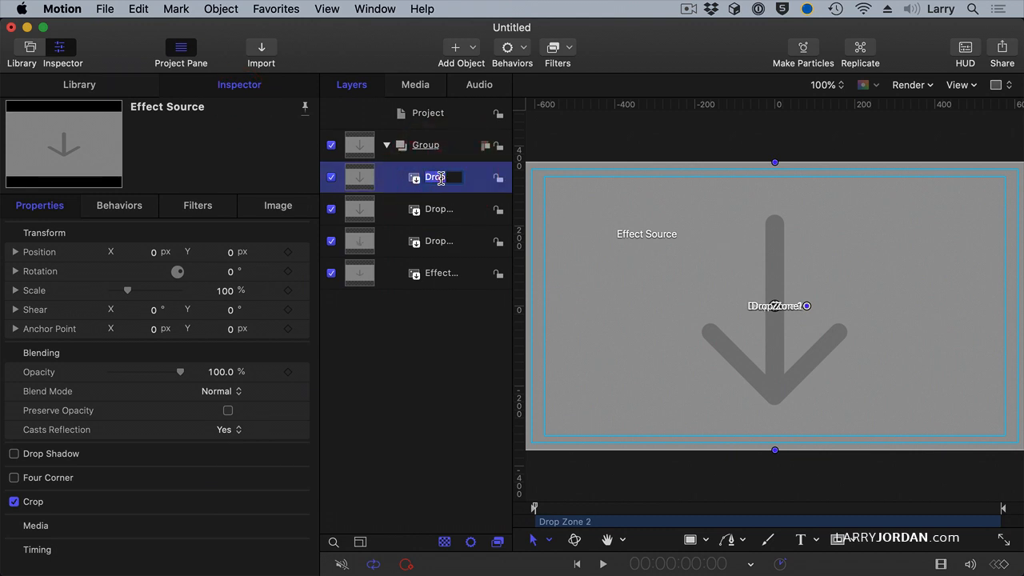
pyautogui.write('Right')
pyautogui.click(443, 273)
pyautogui.write('Top LEft')
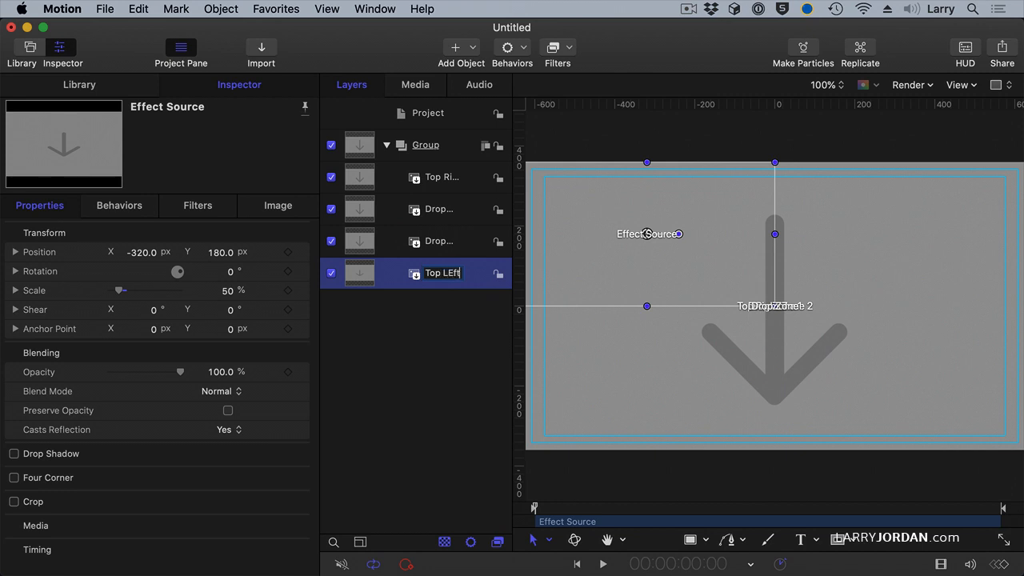
pyautogui.click(438, 209)
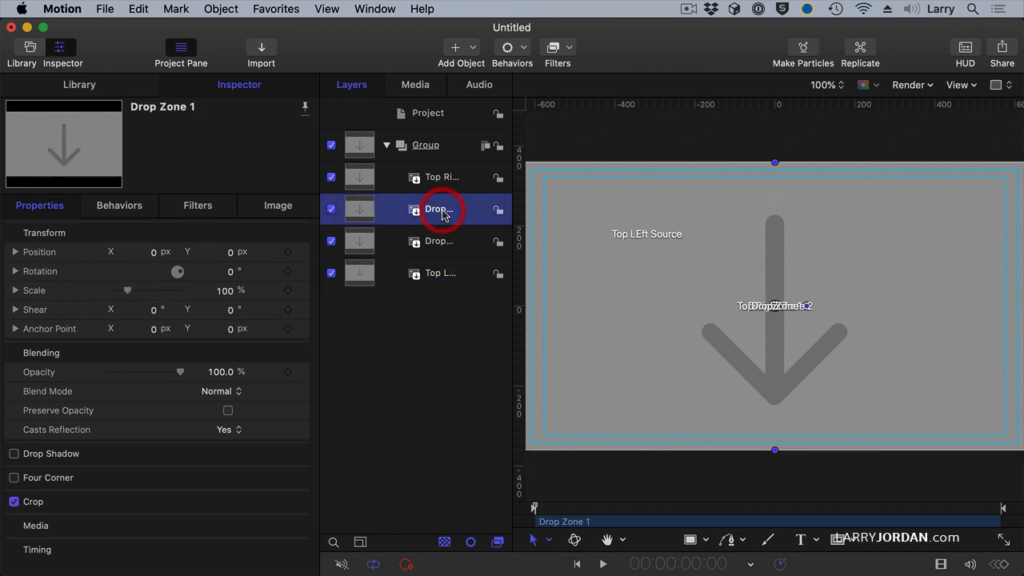
# Rename the remaining drop zones Bottom Right and Bottom Left.
pyautogui.doubleClick(439, 209)
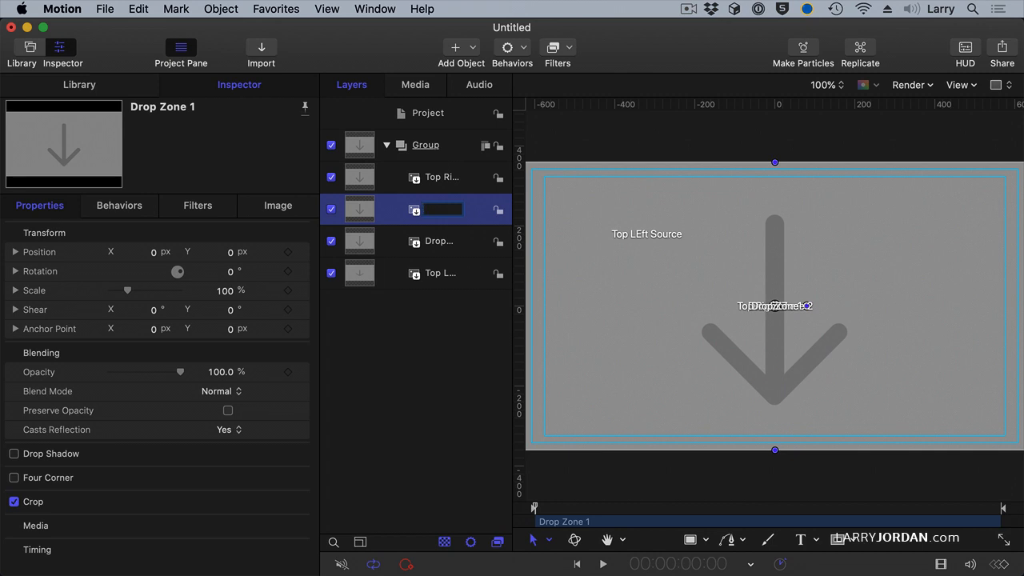
pyautogui.write('Right')
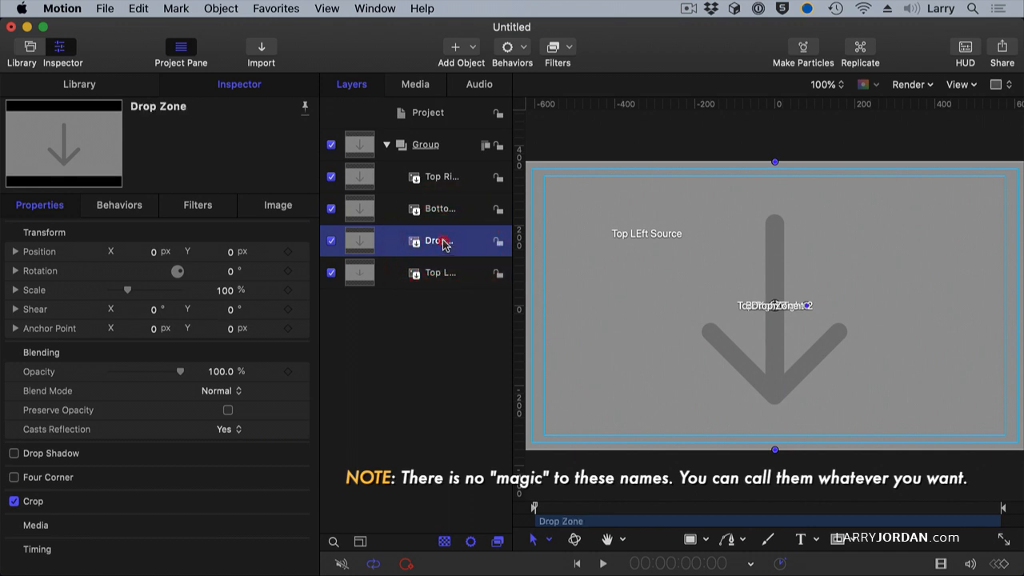
pyautogui.doubleClick(435, 241)
pyautogui.write('Bottom Left')
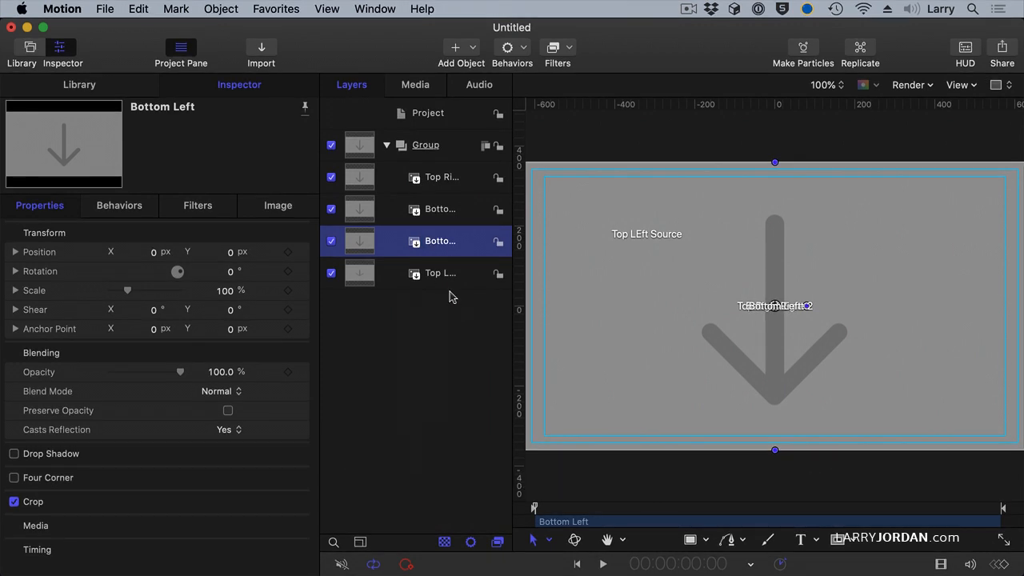
pyautogui.click(438, 176)
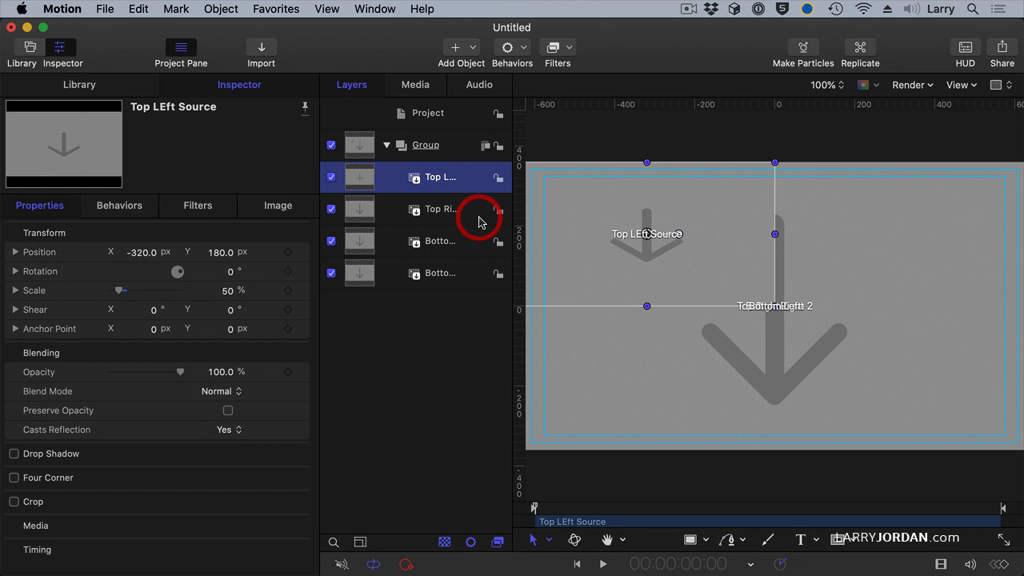
# Position Top Right Zone 2 at 320, 180 and set its scale to 50%.
pyautogui.click(436, 209)
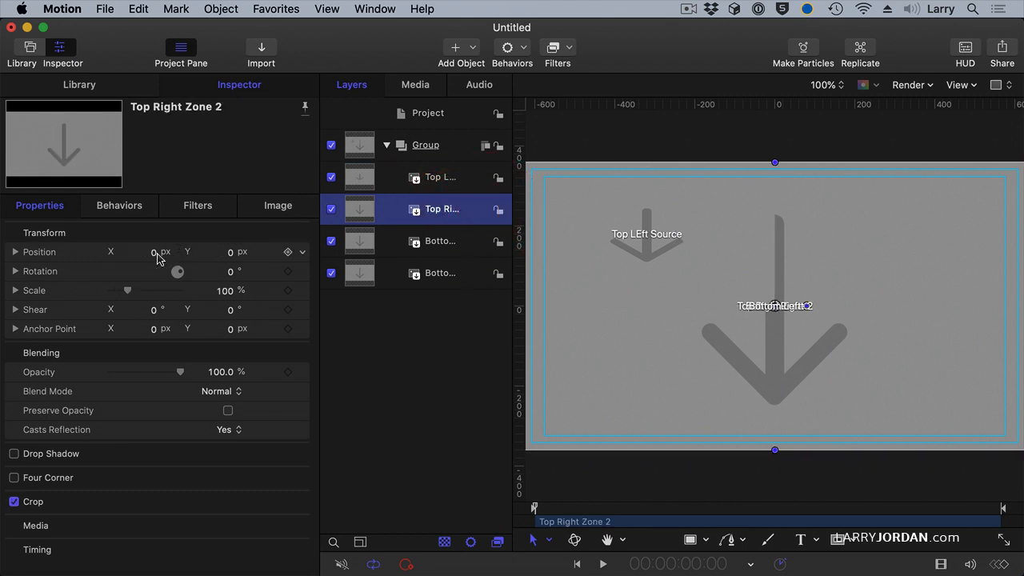
pyautogui.click(136, 252)
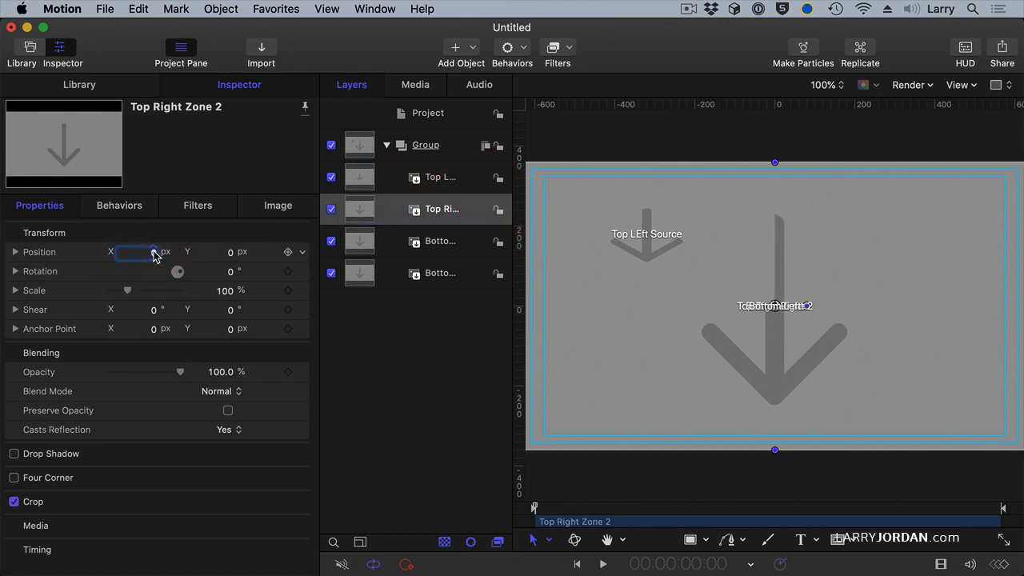
pyautogui.write('320.0')
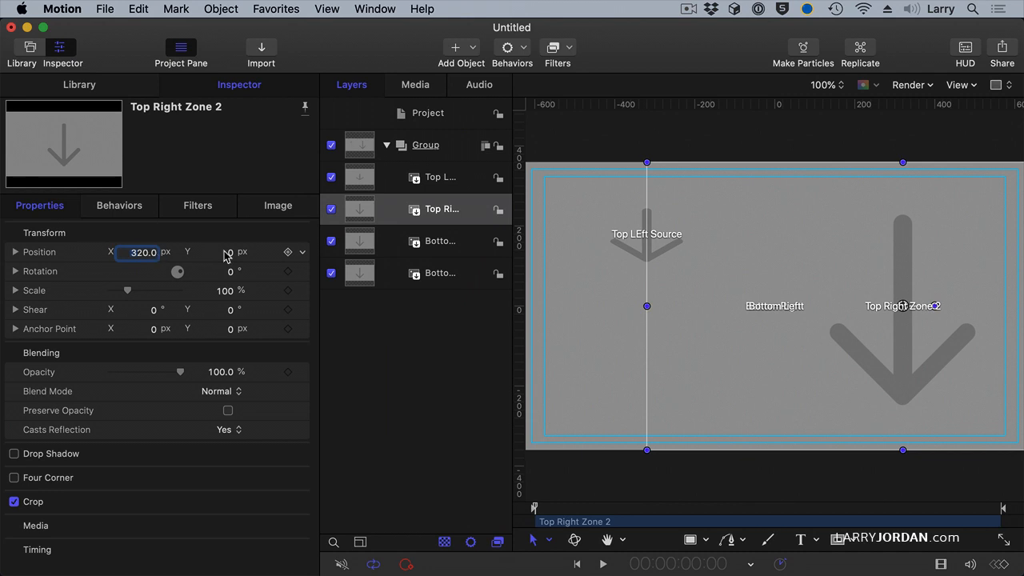
pyautogui.write('180.0')
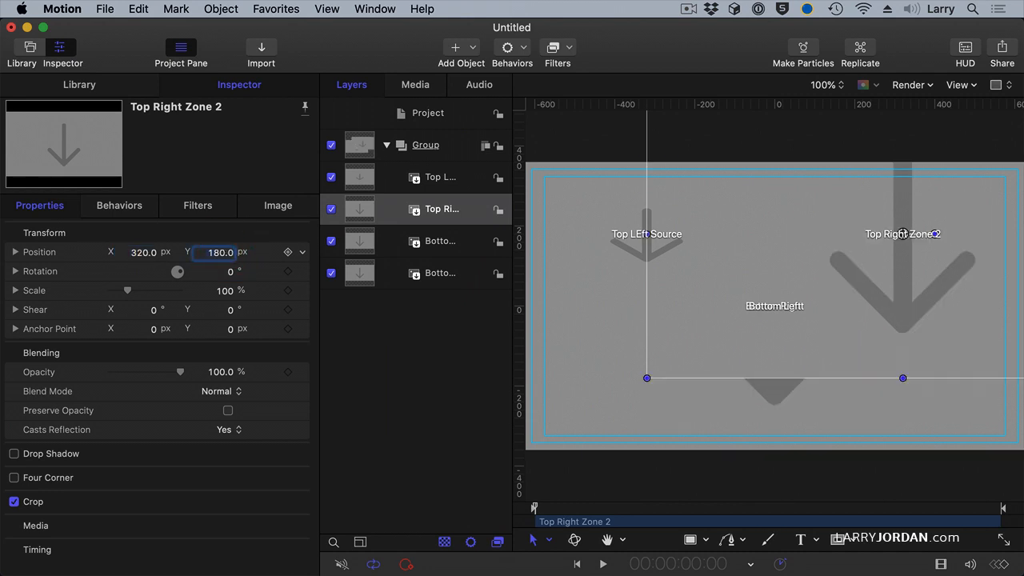
pyautogui.click(225, 291)
pyautogui.write('50')
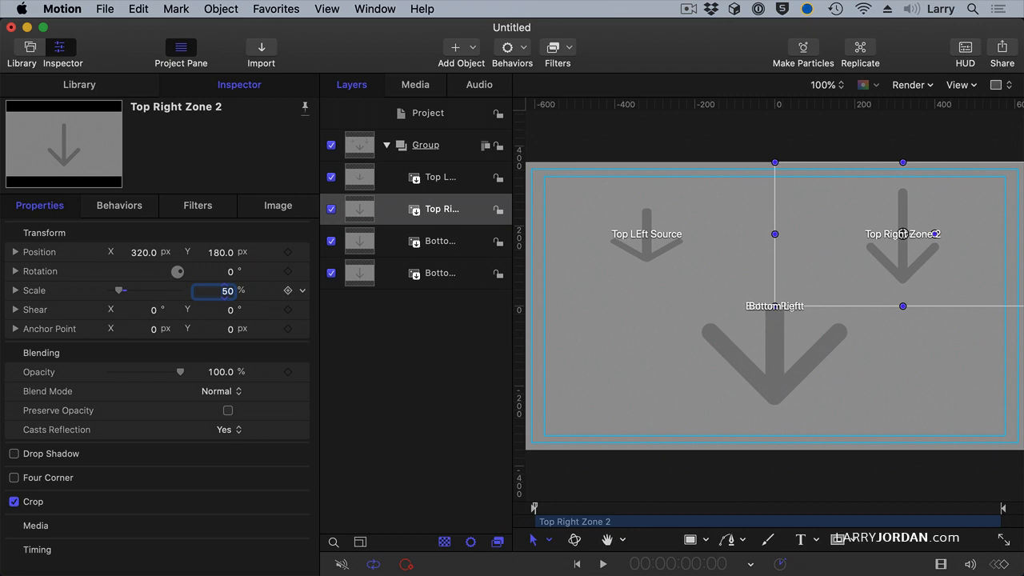
# Shrink Bottom Left to half size and drag both bottom placeholders into lower quadrants.
pyautogui.click(437, 241)
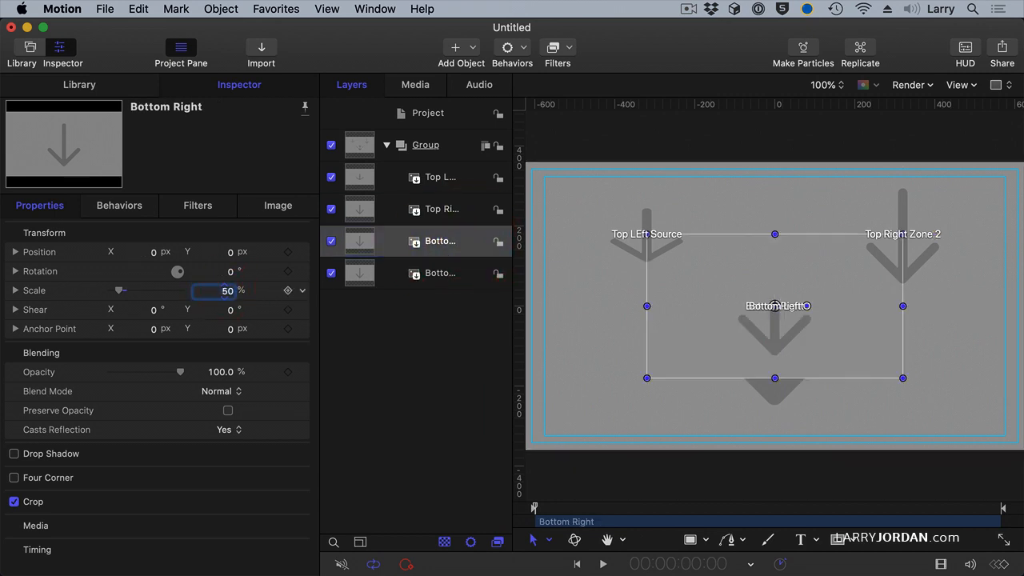
pyautogui.click(440, 273)
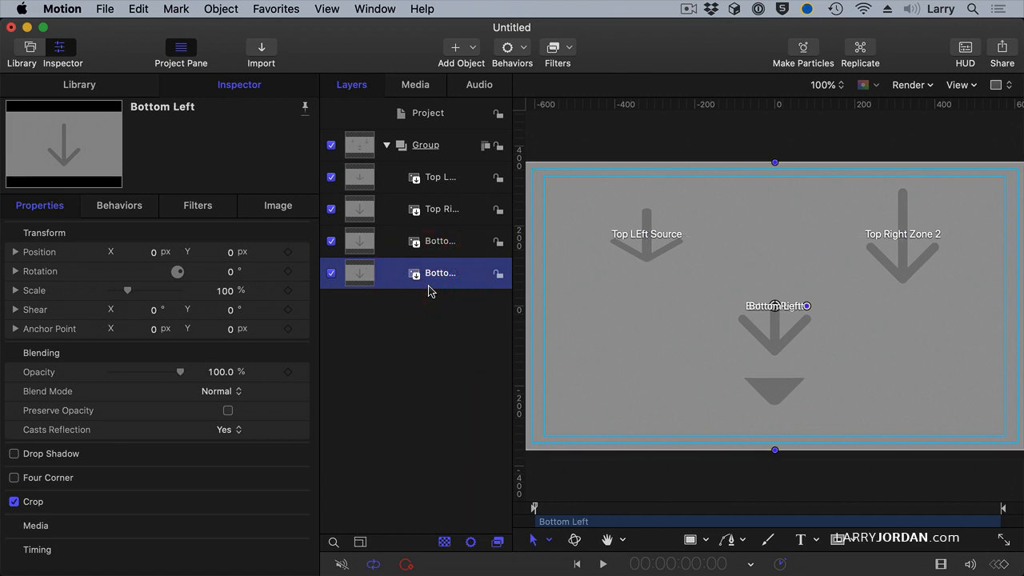
pyautogui.click(224, 290)
pyautogui.write('50')
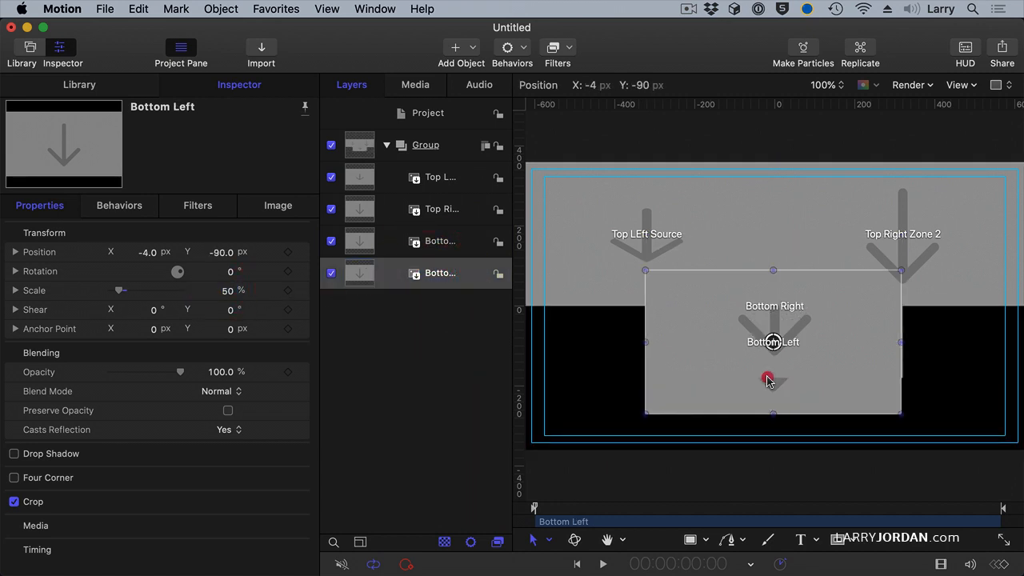
pyautogui.moveTo(772, 341); pyautogui.dragTo(639, 374)
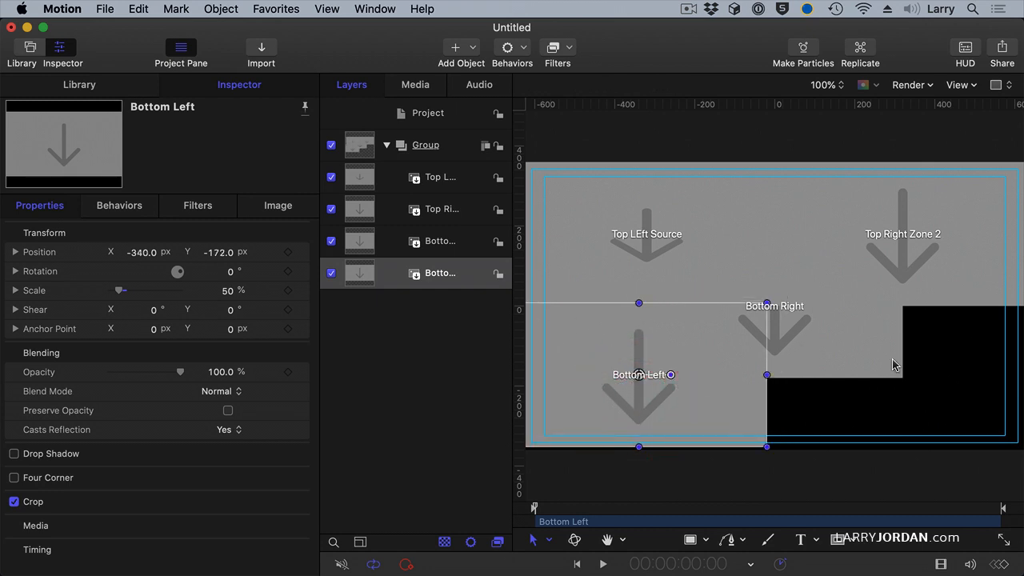
pyautogui.moveTo(766, 305); pyautogui.dragTo(892, 381)
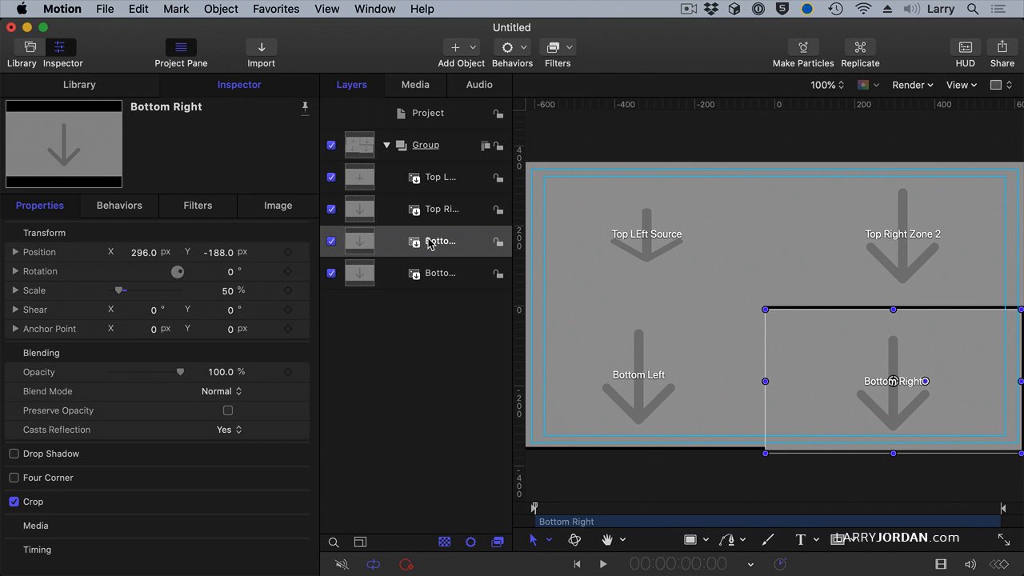
# Set Bottom Right's X position to 320 and Bottom Left's to -320.
pyautogui.click(144, 252)
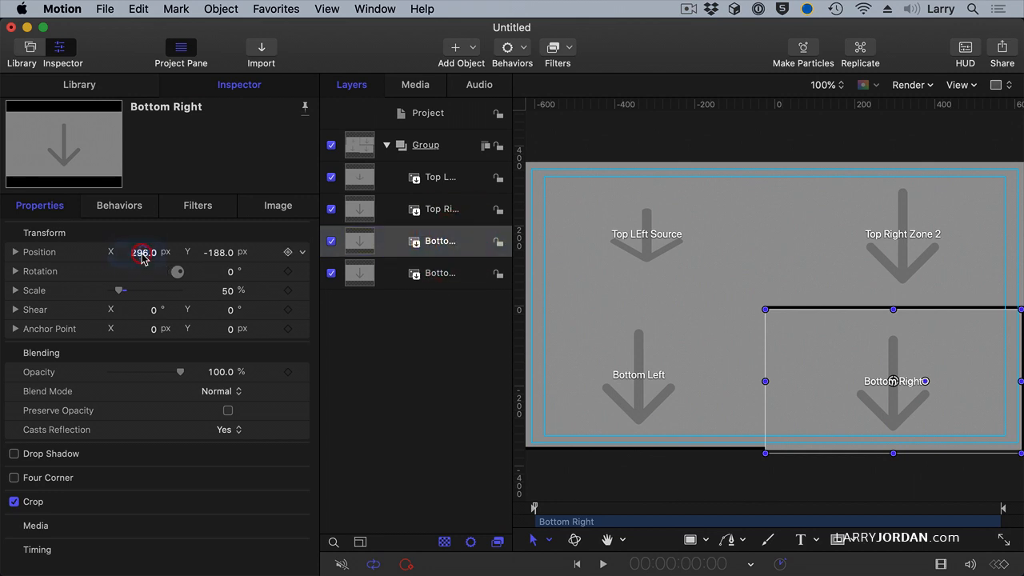
pyautogui.write('320.0')
pyautogui.click(217, 252)
pyautogui.write('-180')
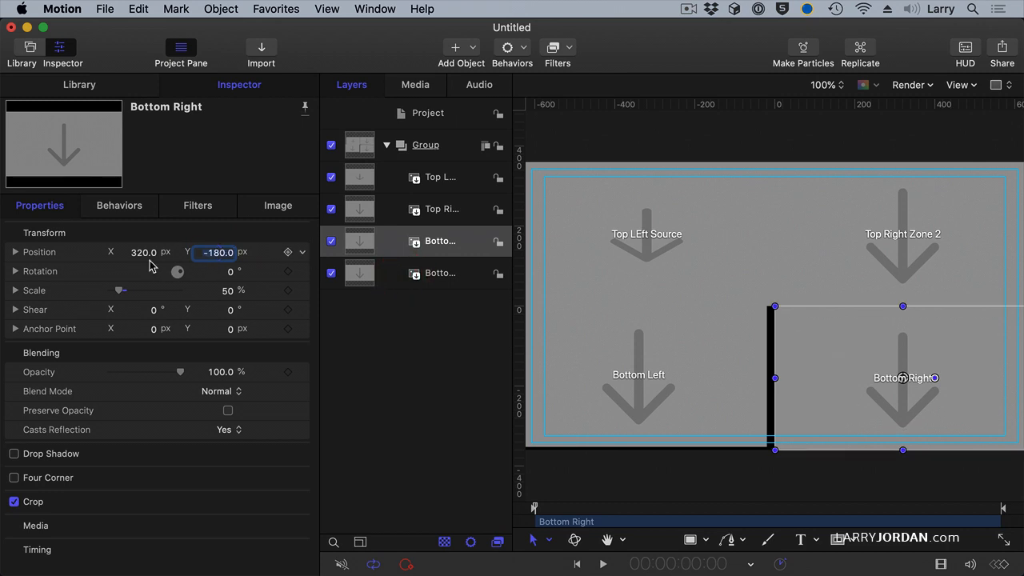
pyautogui.click(440, 273)
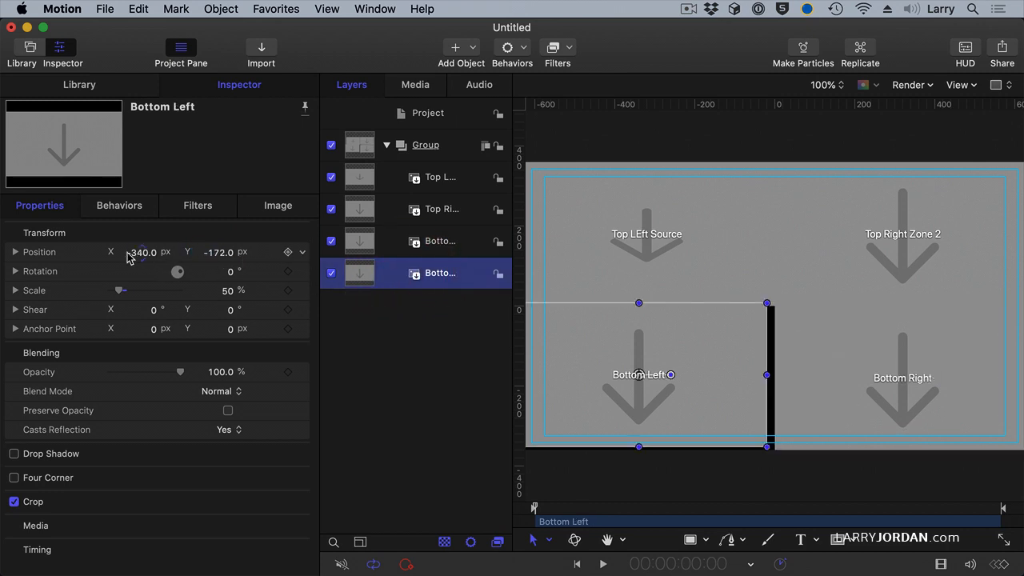
pyautogui.write('-32')
pyautogui.click(214, 252)
pyautogui.write('-180')
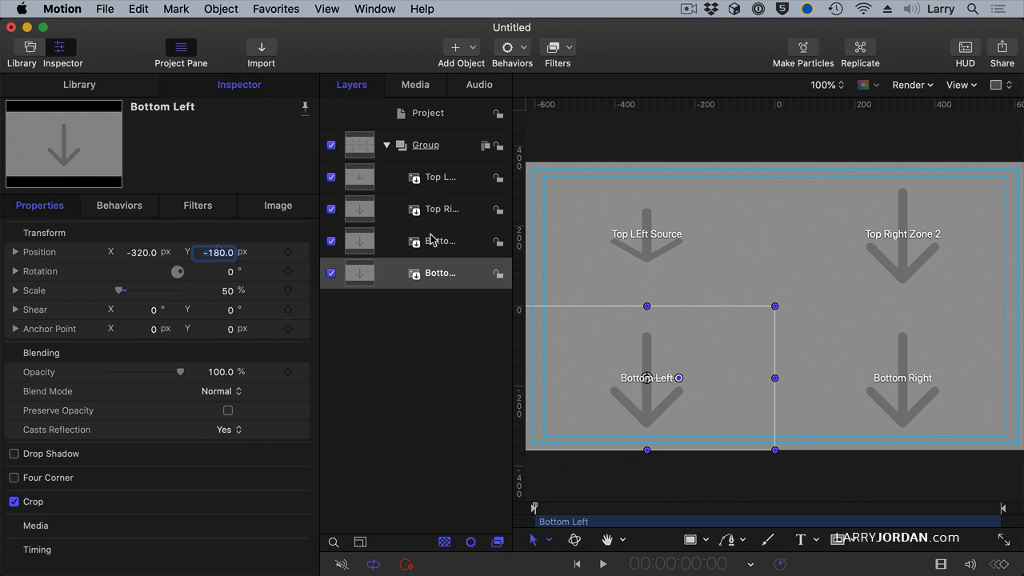
pyautogui.click(440, 208)
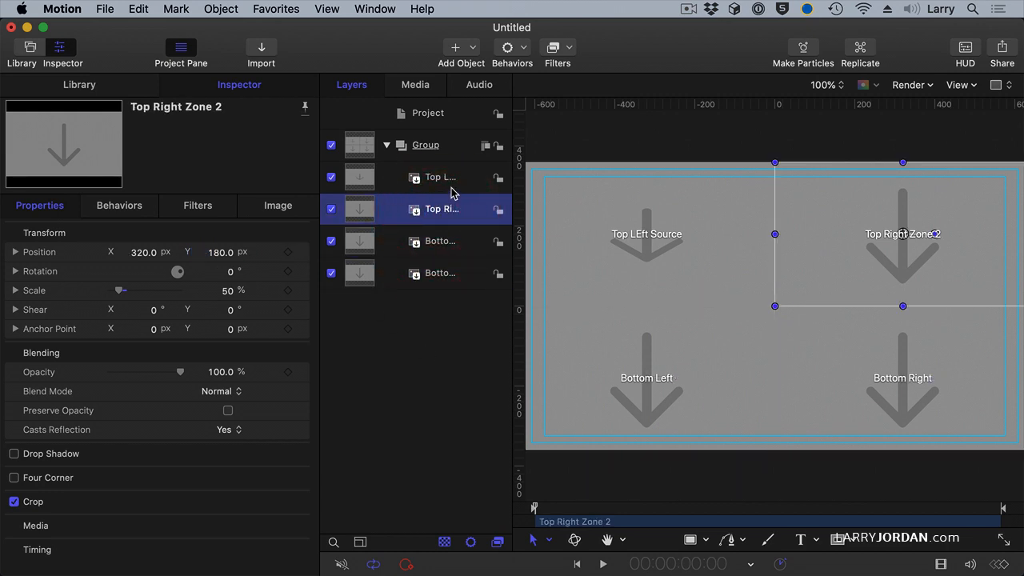
pyautogui.click(440, 177)
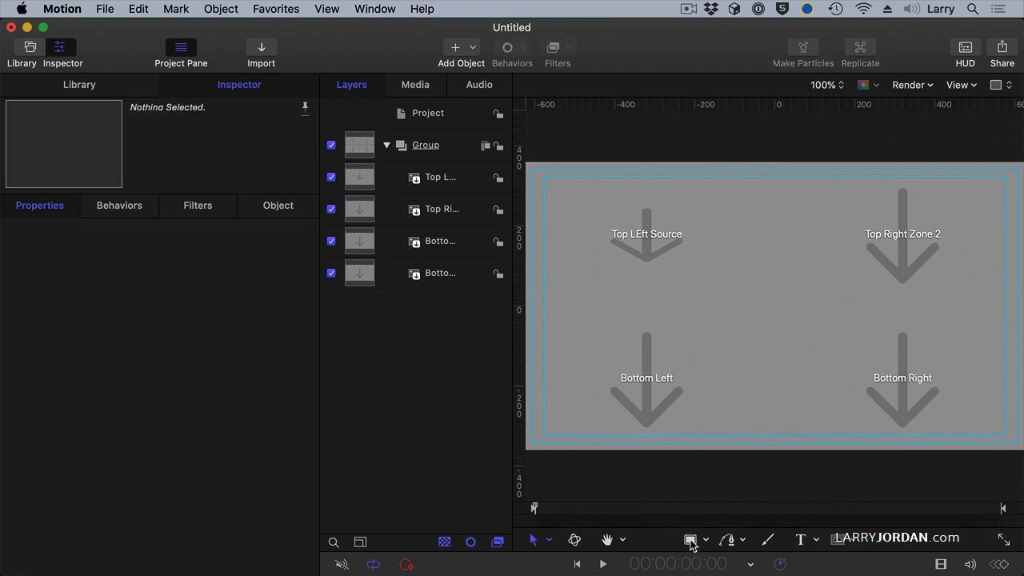
# Zoom the canvas to 50% and change the rectangle's fill from yellow to white.
pyautogui.click(823, 84)
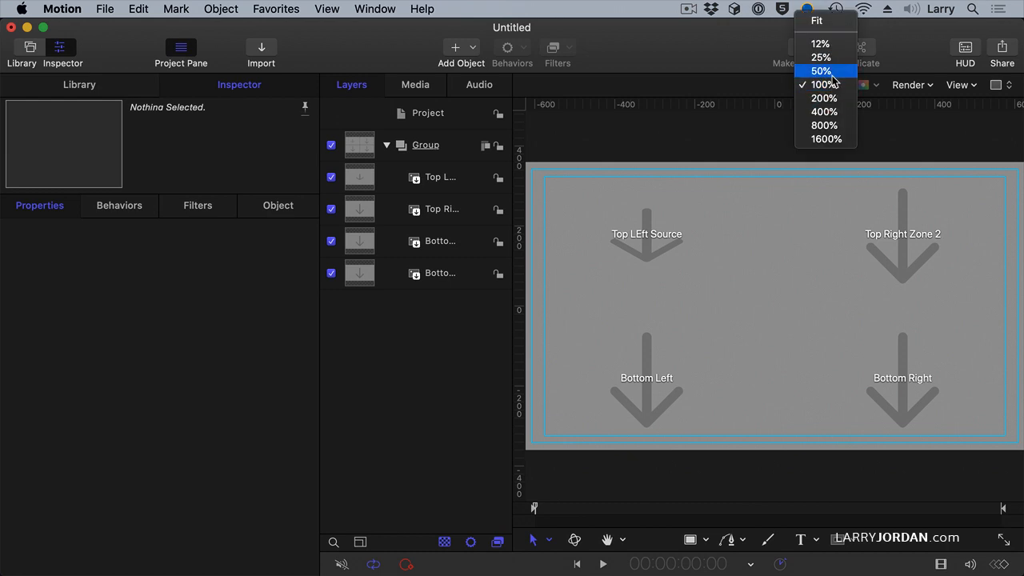
pyautogui.click(816, 70)
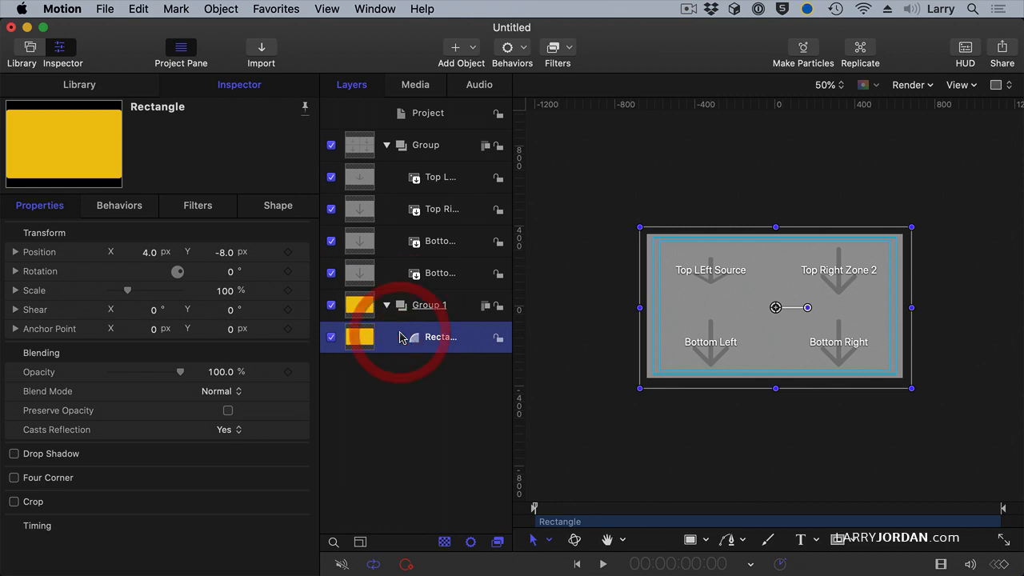
pyautogui.click(440, 337)
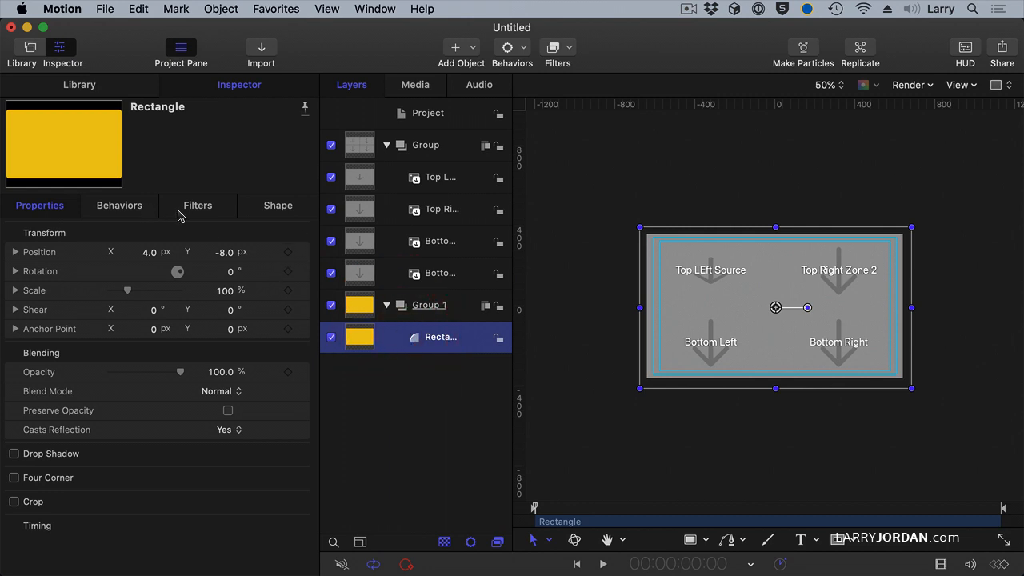
pyautogui.click(278, 206)
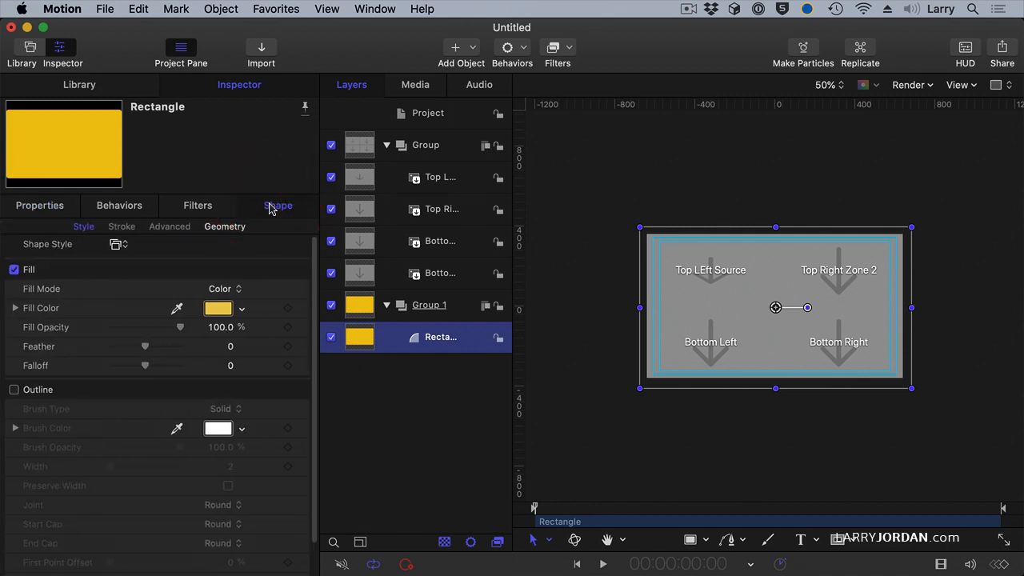
pyautogui.click(218, 307)
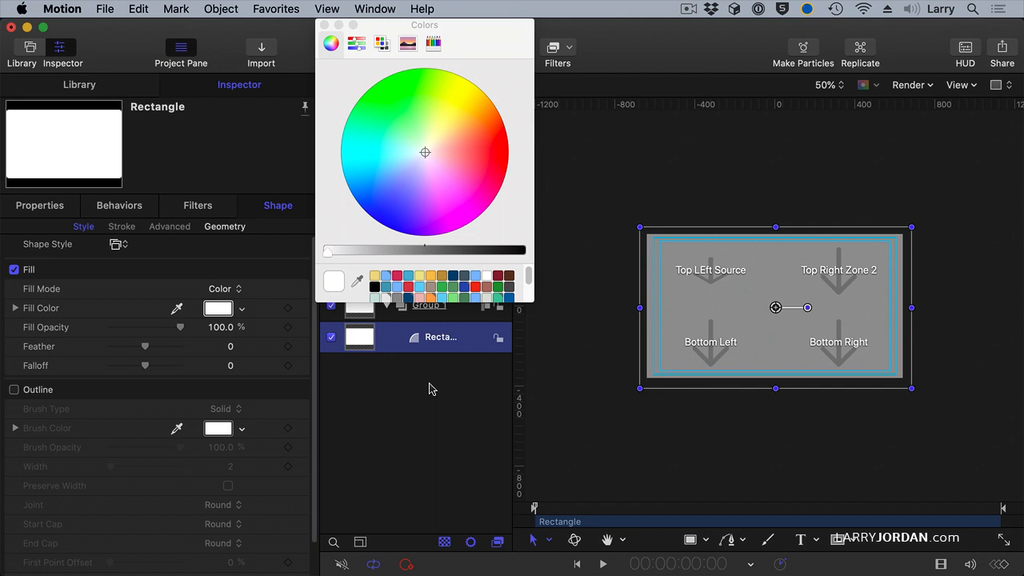
pyautogui.click(431, 386)
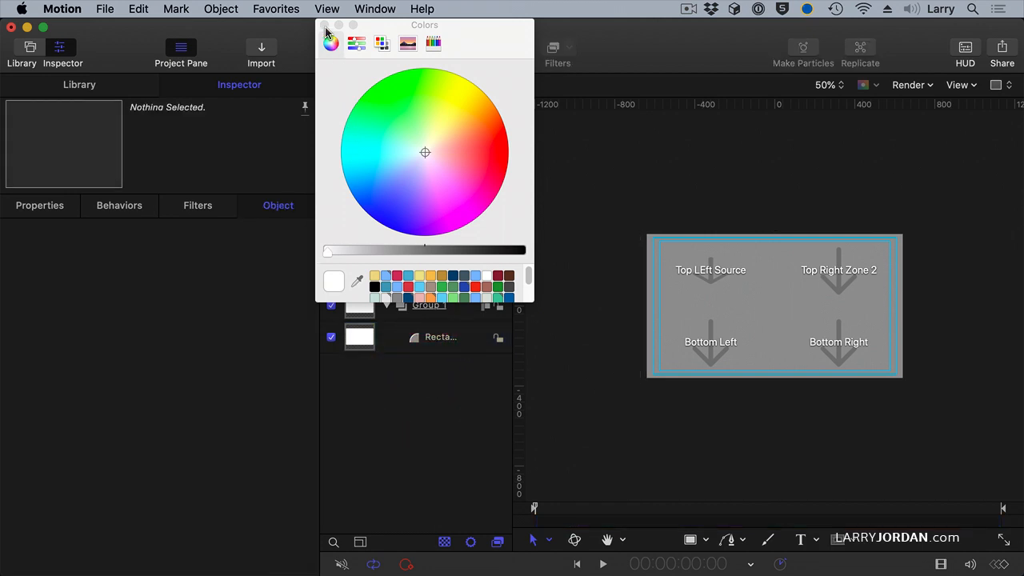
pyautogui.click(710, 269)
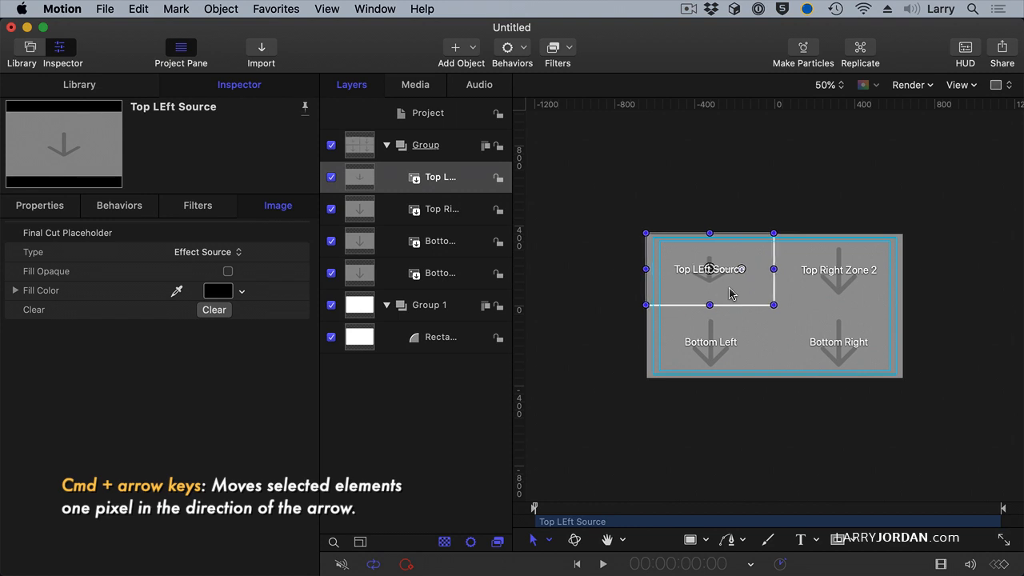
# Nudge the Top Right, Bottom Right and Bottom Left placeholders to reveal white borders.
pyautogui.click(439, 337)
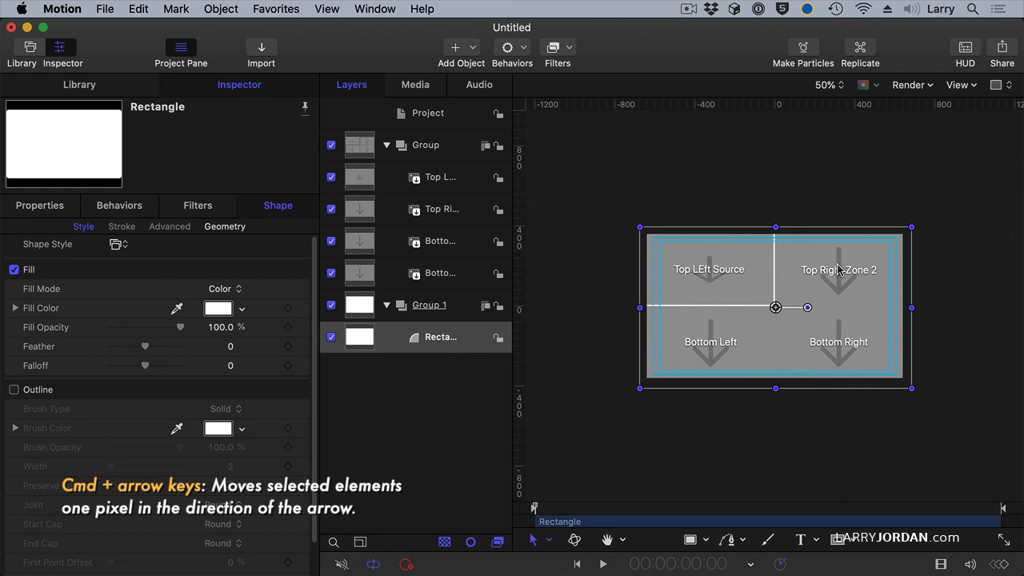
pyautogui.click(440, 209)
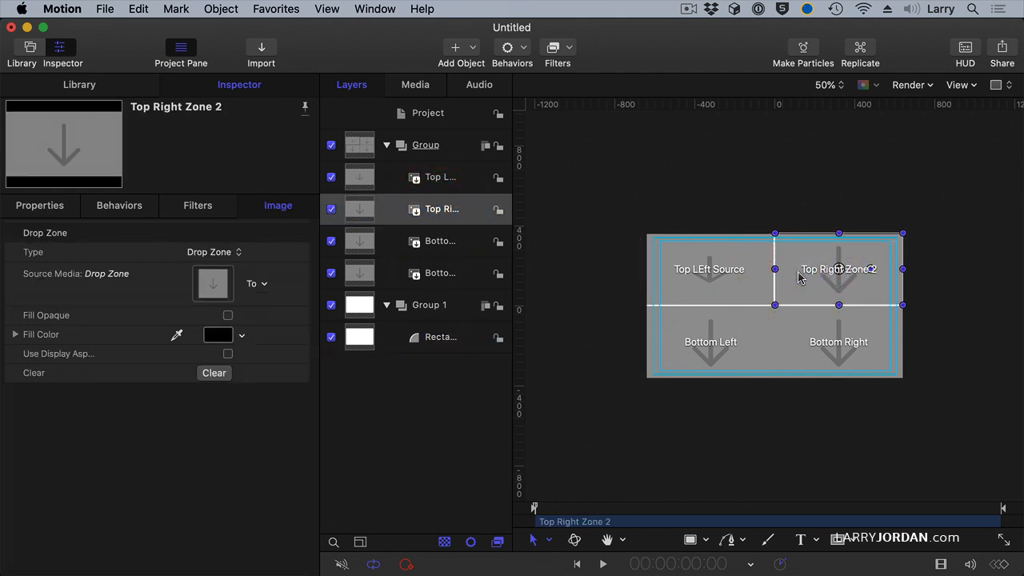
pyautogui.moveTo(731, 366)
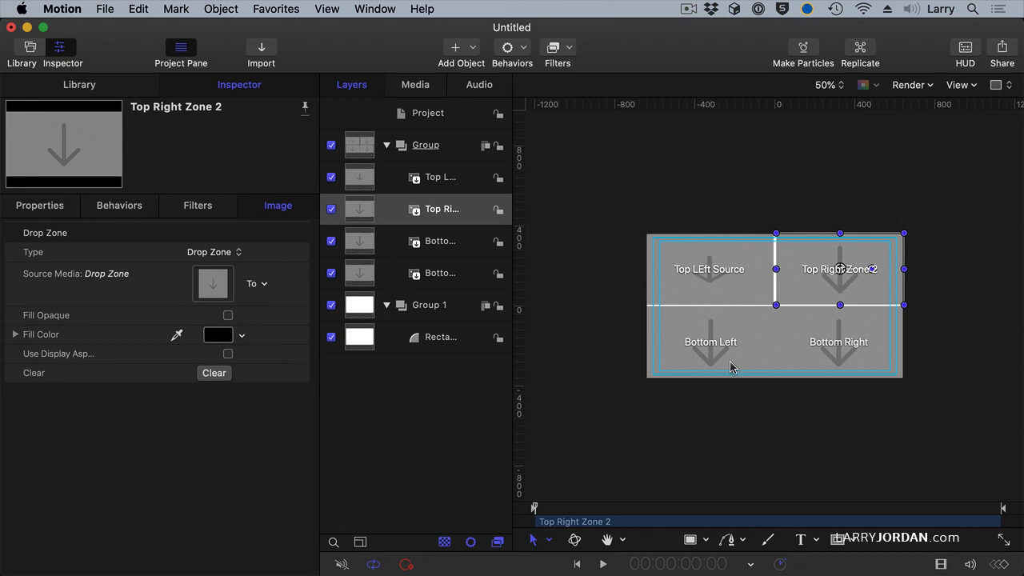
pyautogui.click(441, 209)
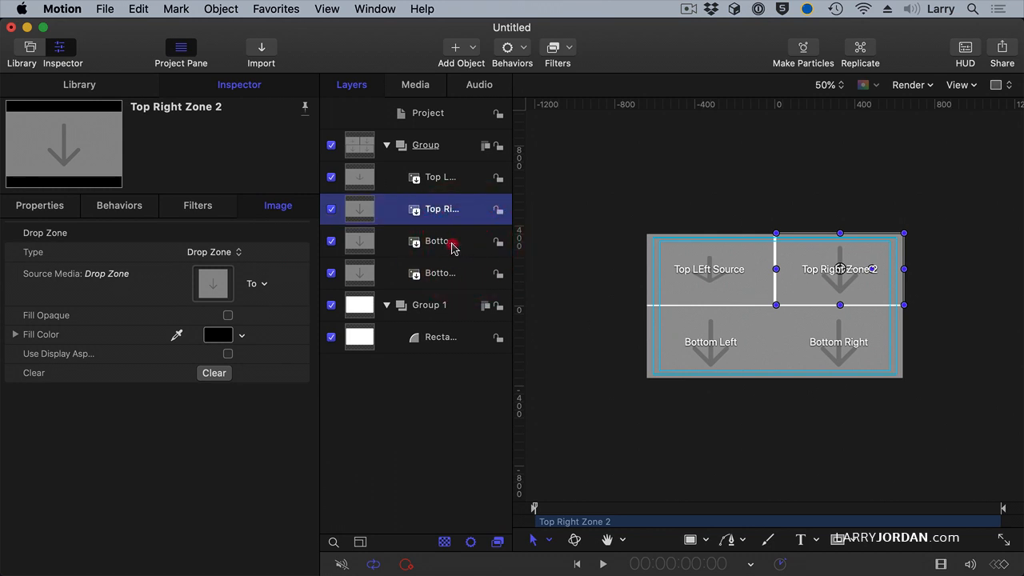
pyautogui.click(437, 241)
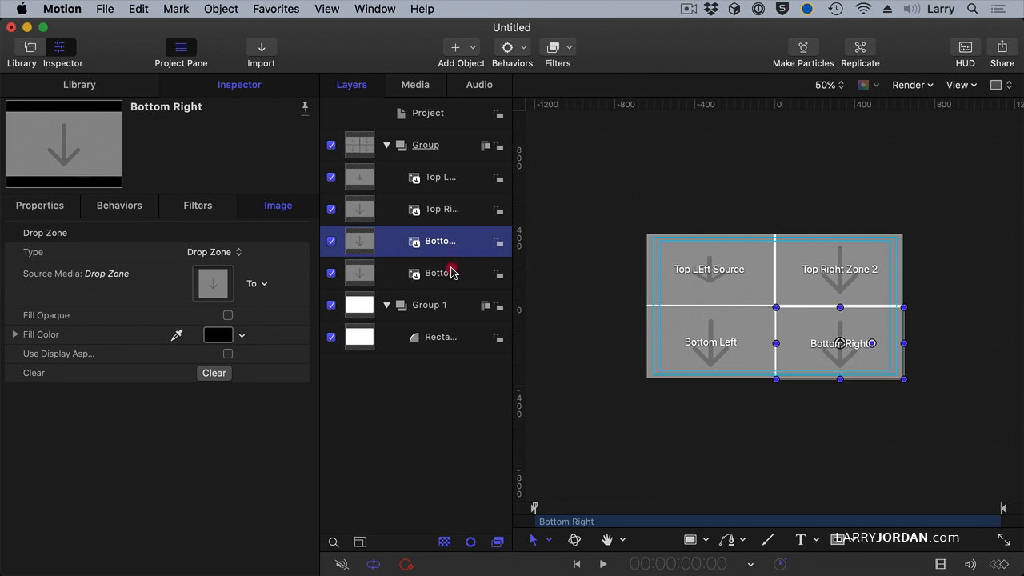
pyautogui.click(440, 272)
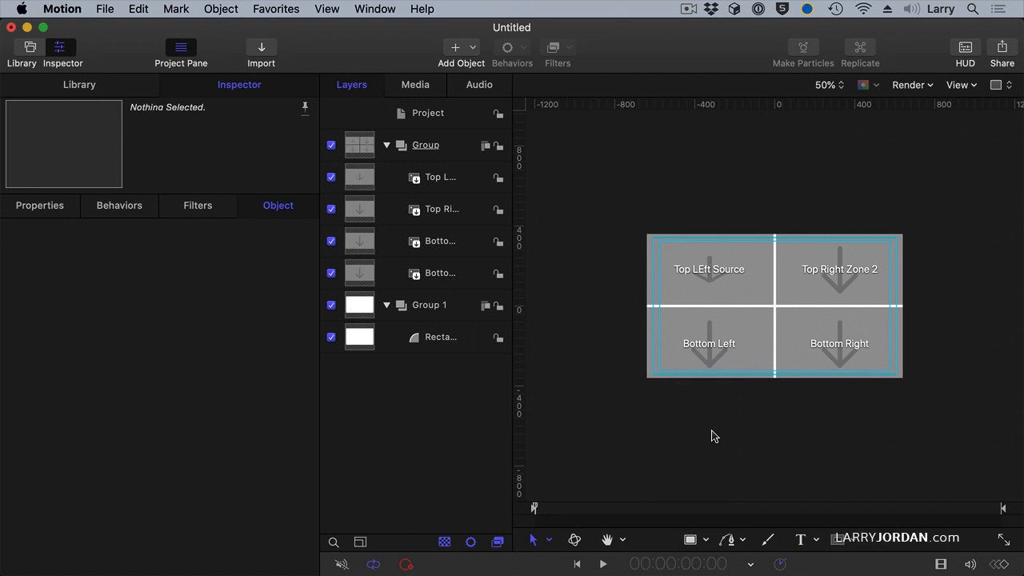
pyautogui.moveTo(620, 400)
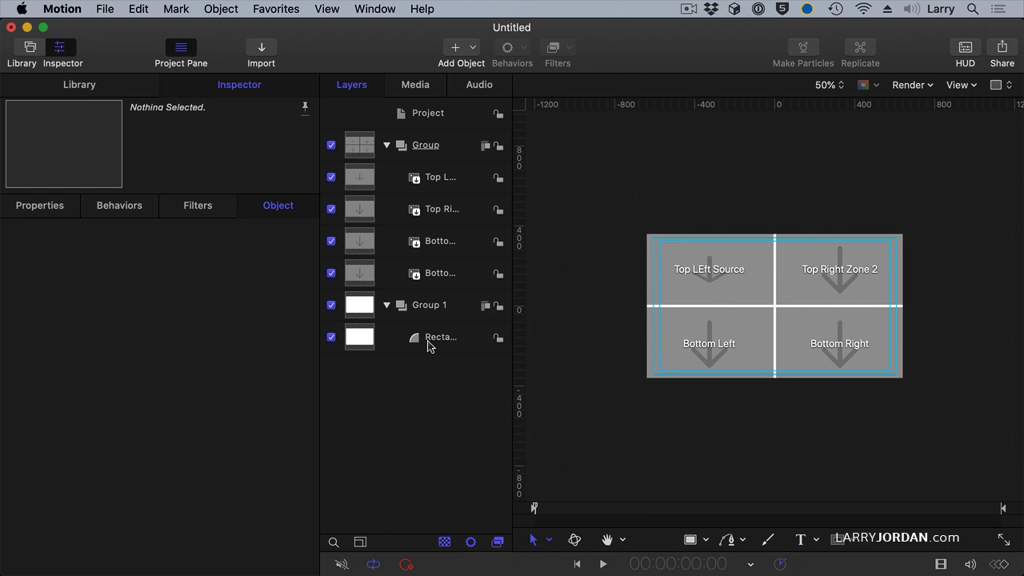
pyautogui.click(108, 9)
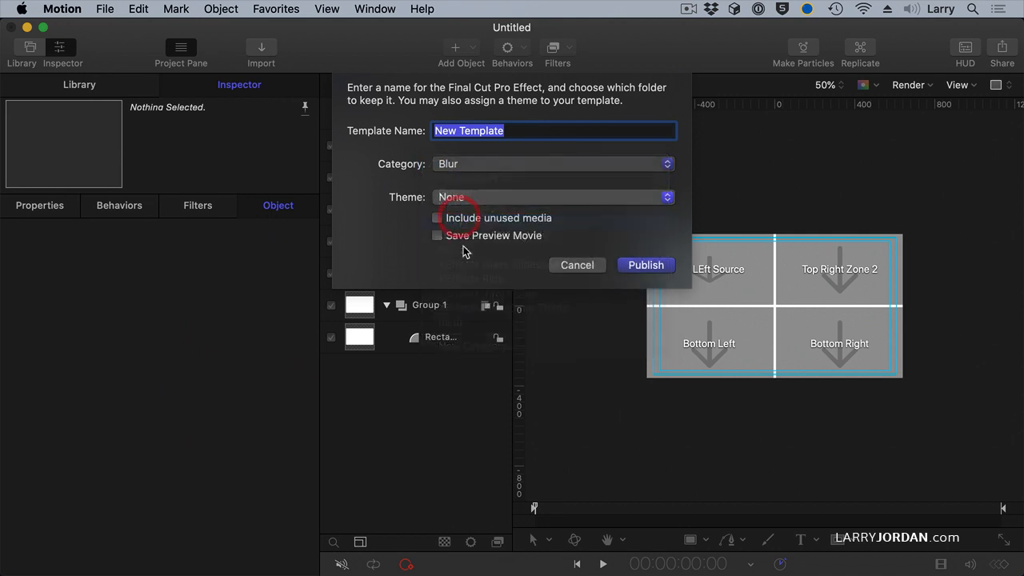
# Publish the template as 'Quad' in the Larry category.
pyautogui.click(552, 164)
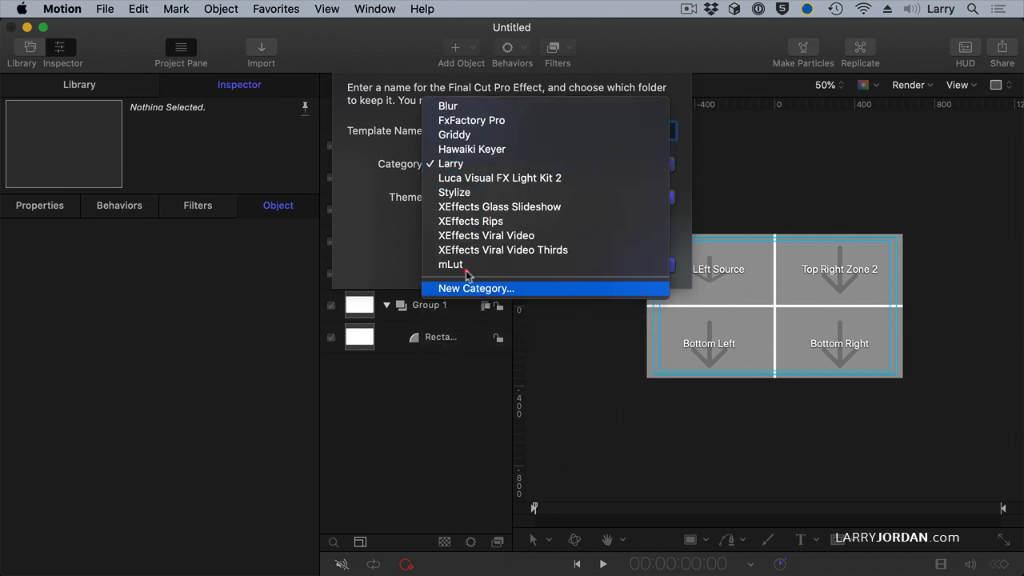
pyautogui.click(450, 163)
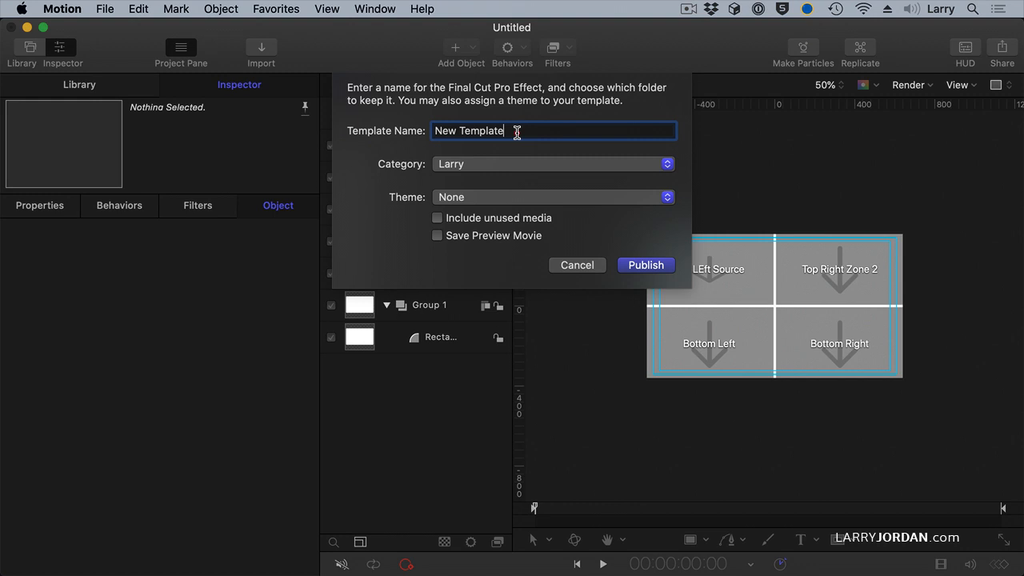
pyautogui.write('Quad')
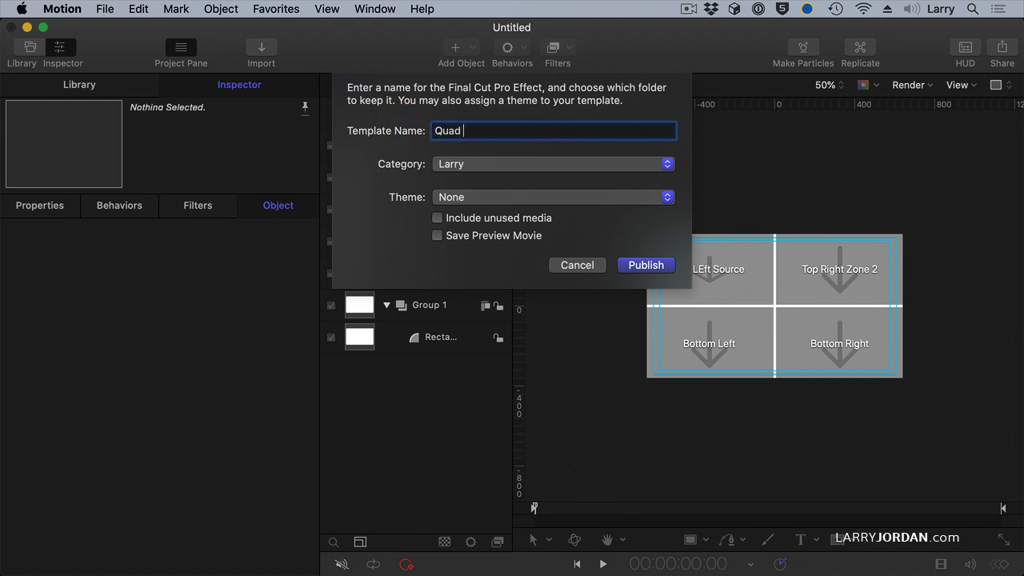
pyautogui.click(645, 265)
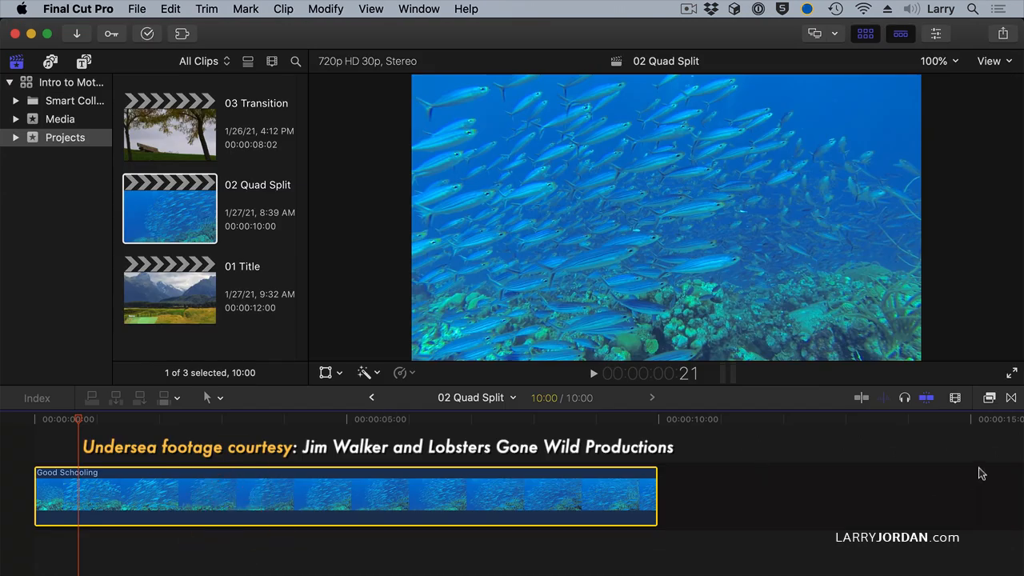
pyautogui.moveTo(812, 417)
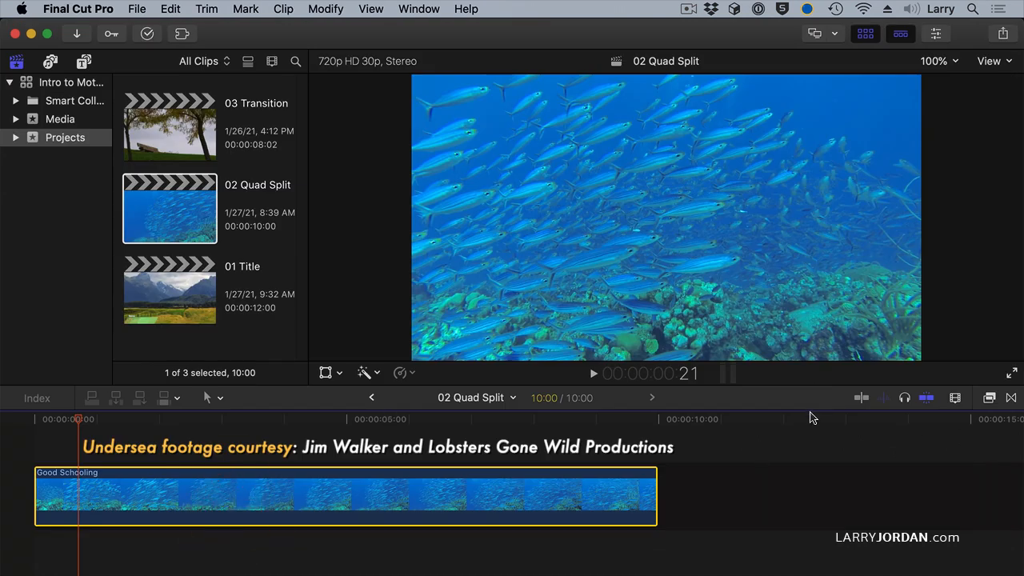
# Apply the Quad effect from the Larry category to the Good Schooling clip.
pyautogui.click(989, 398)
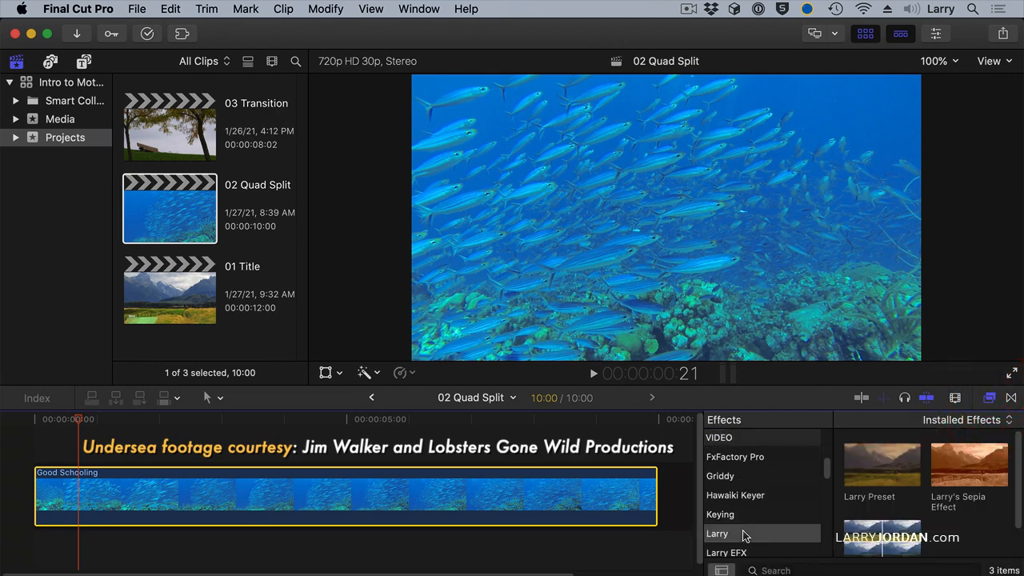
pyautogui.click(716, 534)
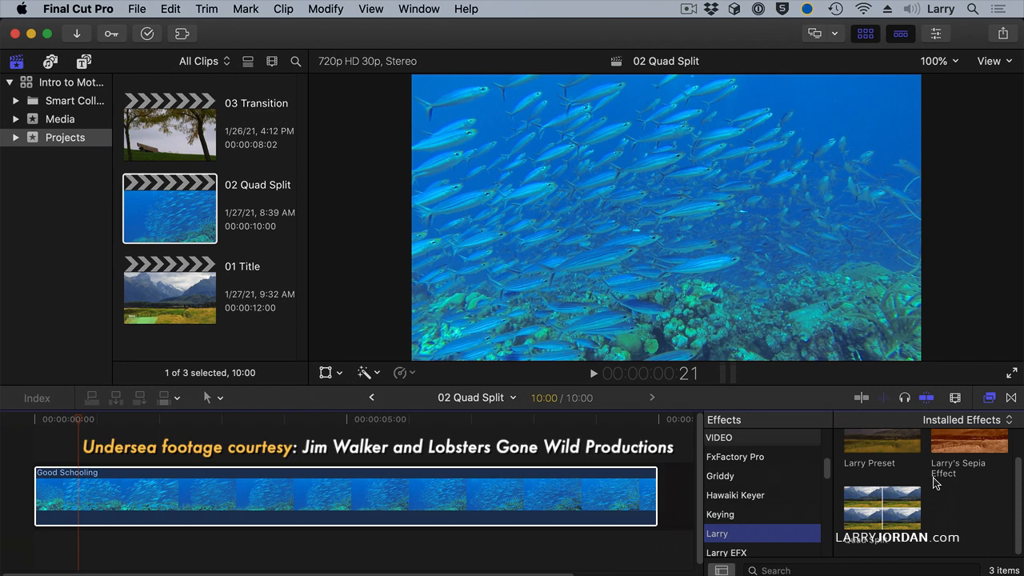
pyautogui.click(388, 495)
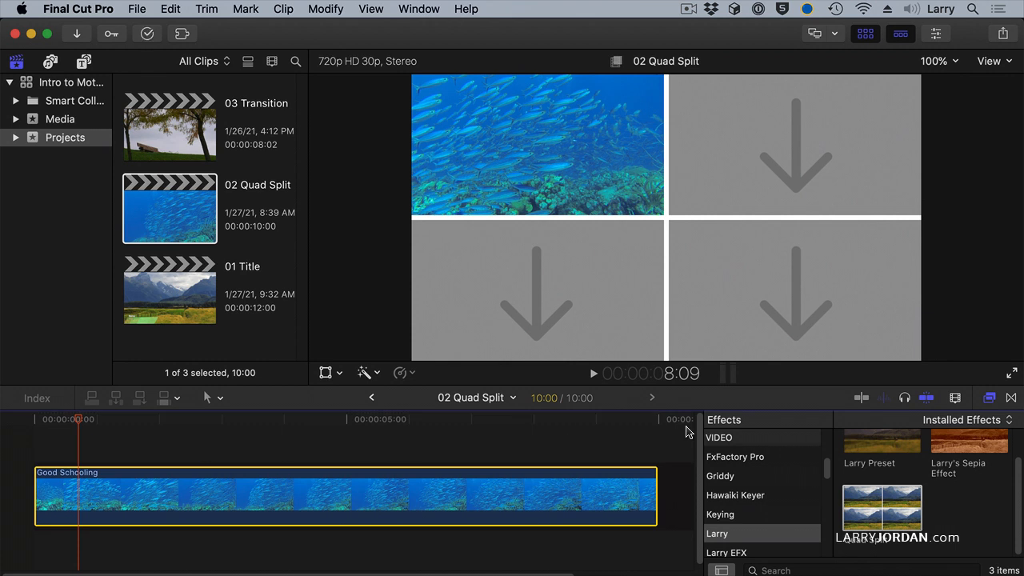
pyautogui.moveTo(465, 456)
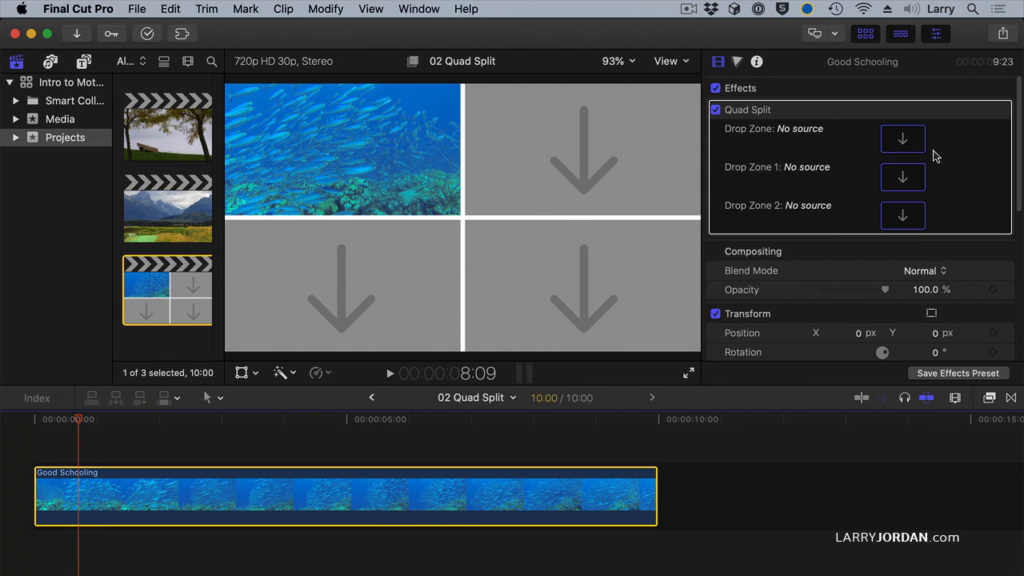
# Fill the remaining drop zones with Media event clips, ending with the sea turtle clip.
pyautogui.click(902, 139)
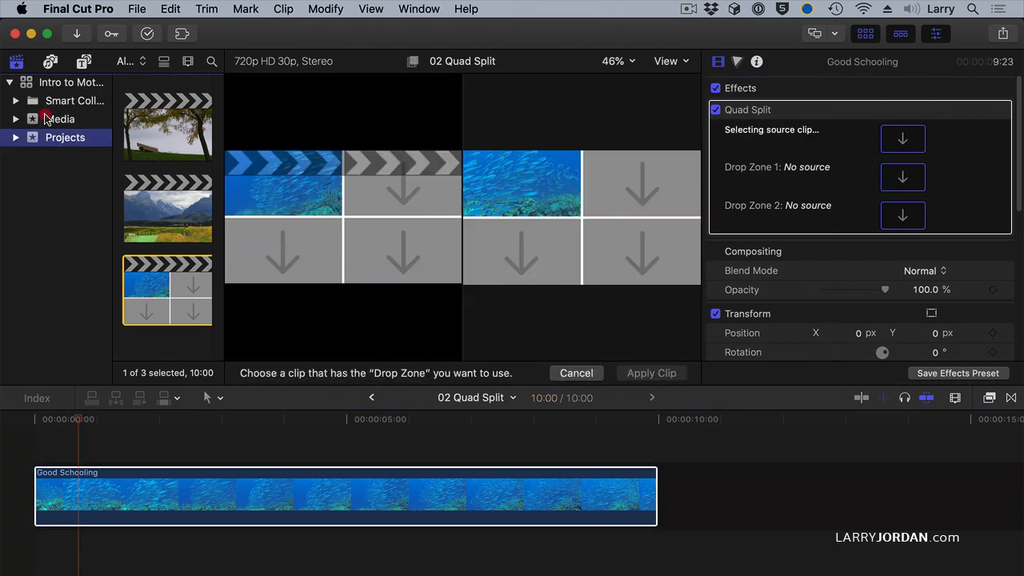
pyautogui.click(60, 118)
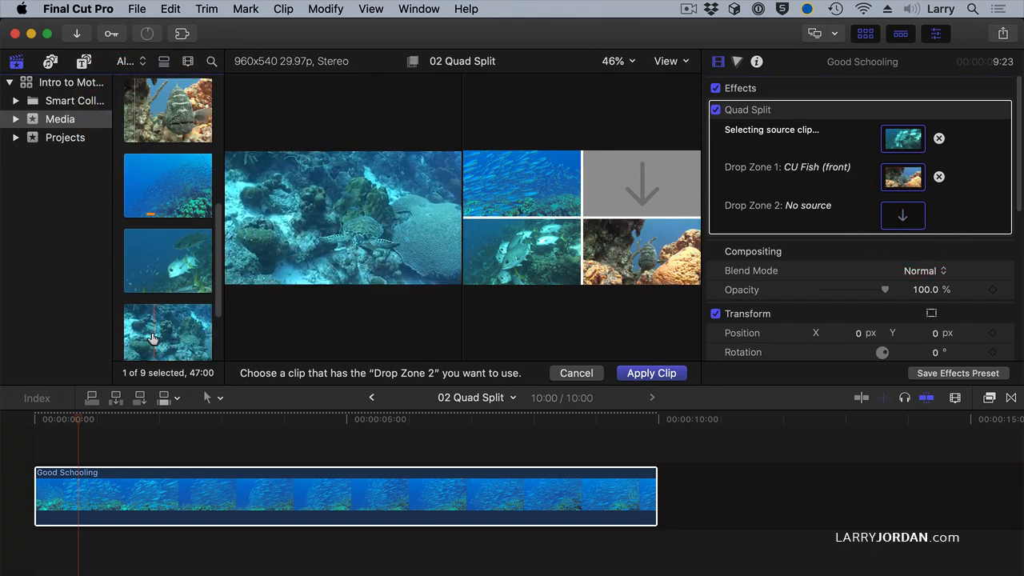
pyautogui.click(145, 338)
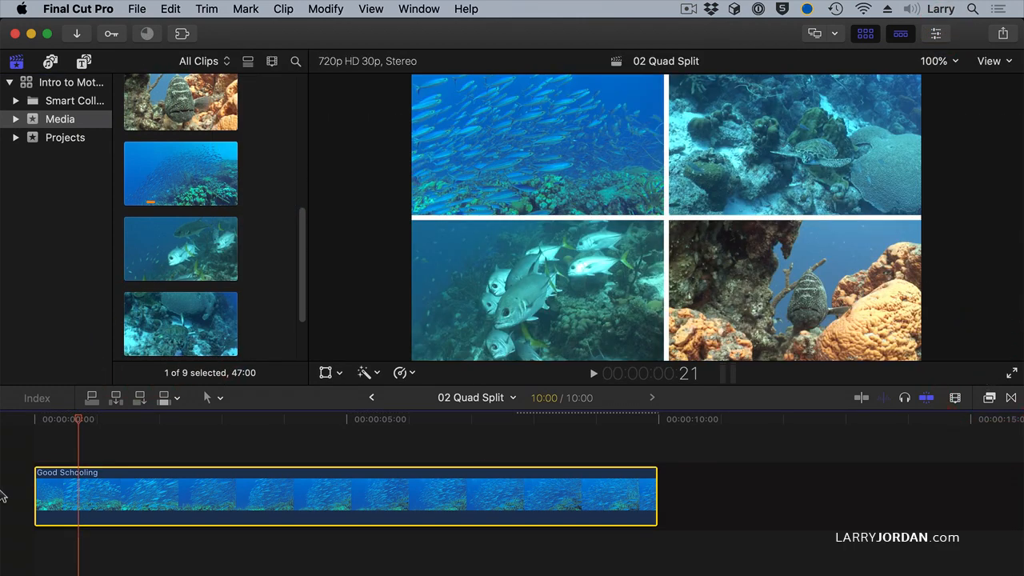
pyautogui.press('space')
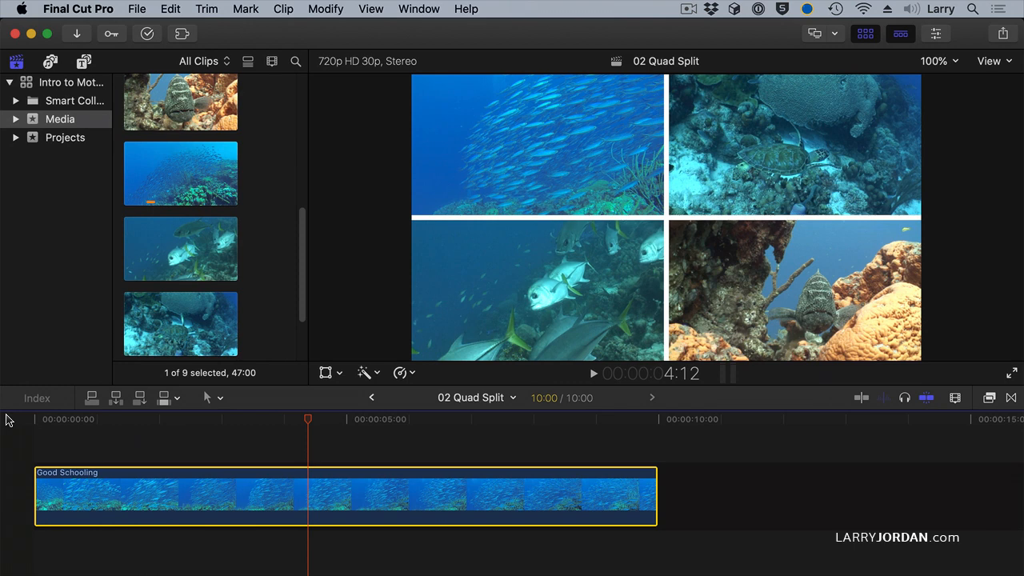
pyautogui.moveTo(232, 189)
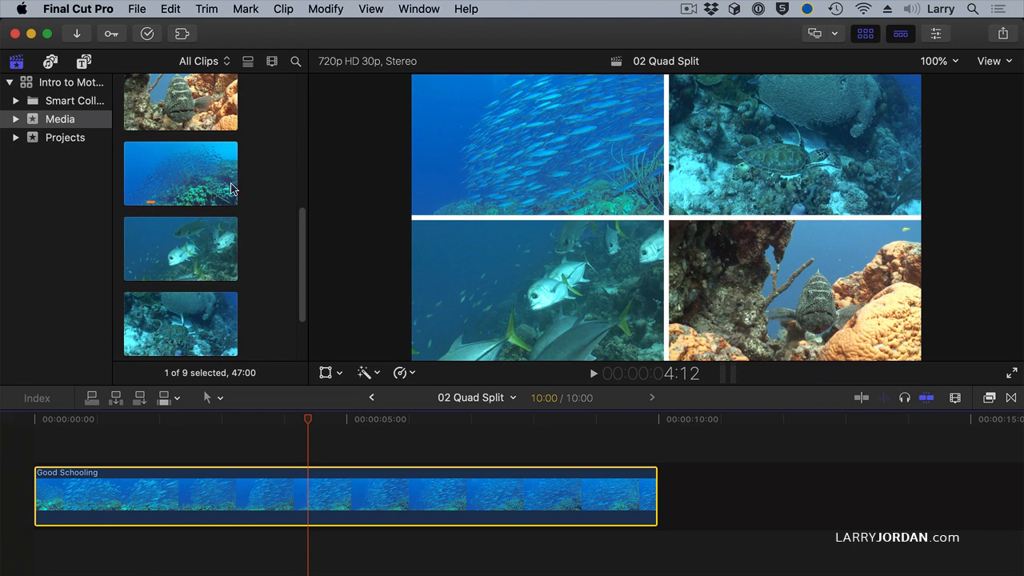
pyautogui.moveTo(976, 56)
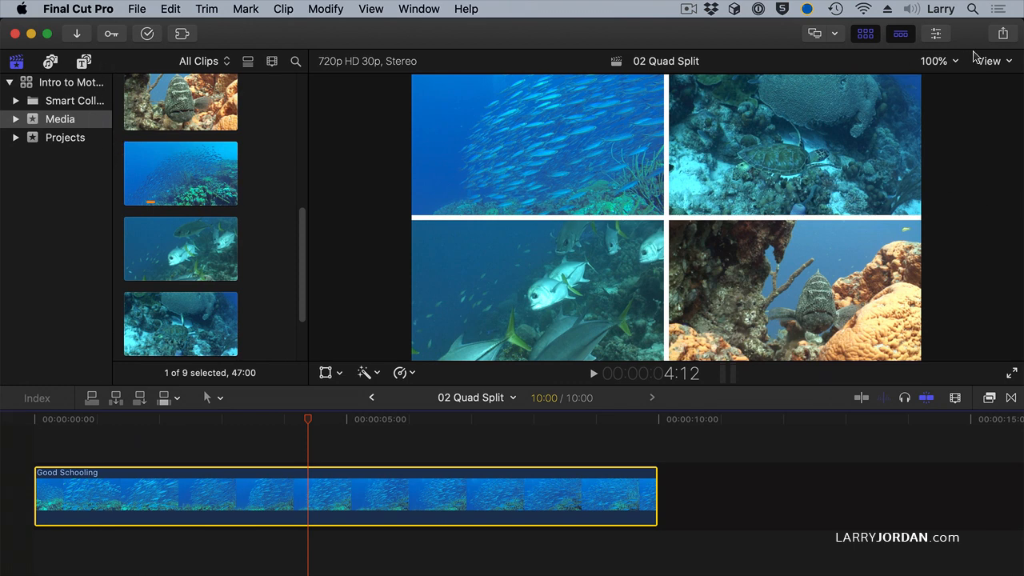
pyautogui.click(988, 397)
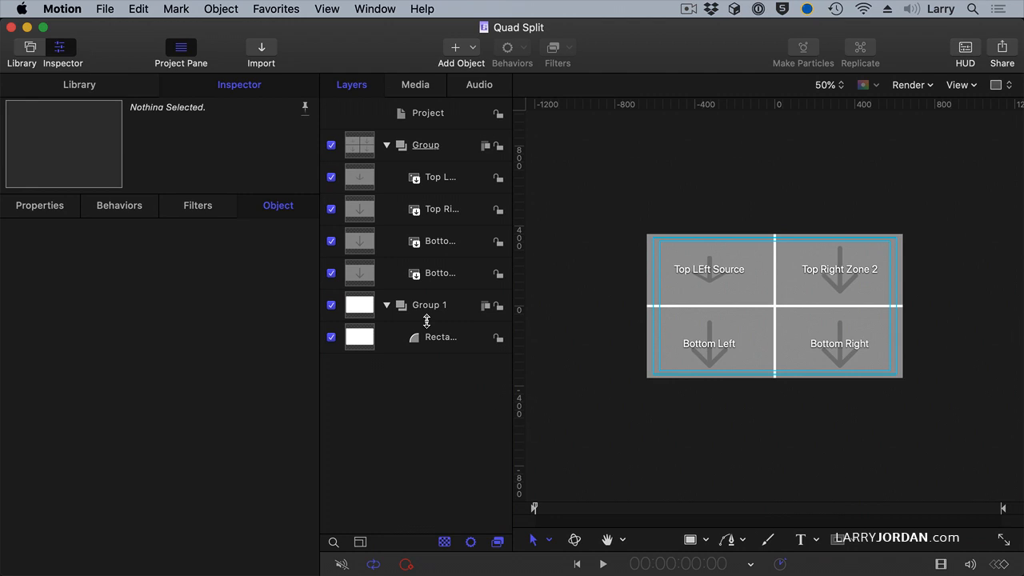
# Select the white border rectangle and open its Fill Color animation options.
pyautogui.click(440, 336)
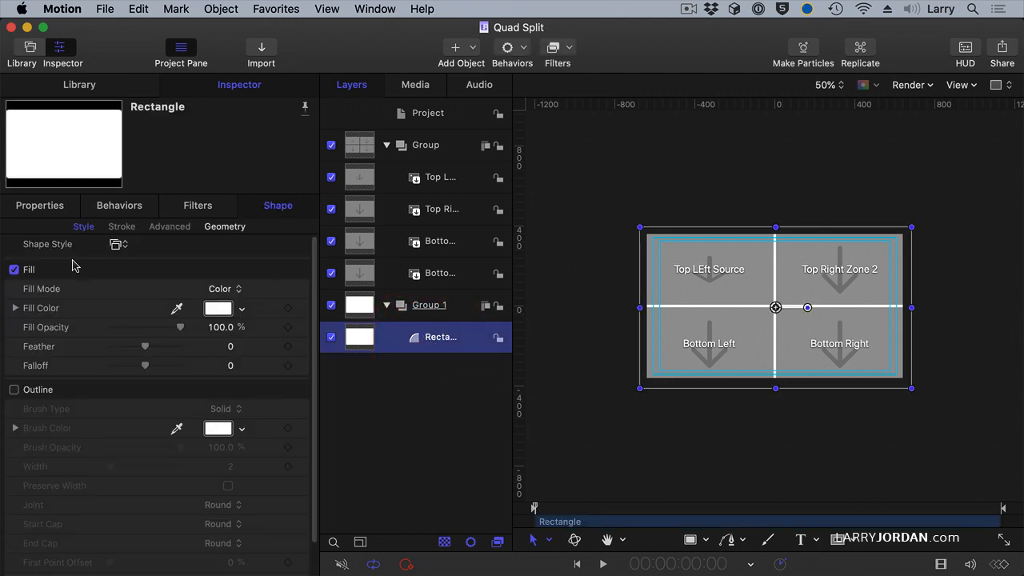
pyautogui.moveTo(455, 350)
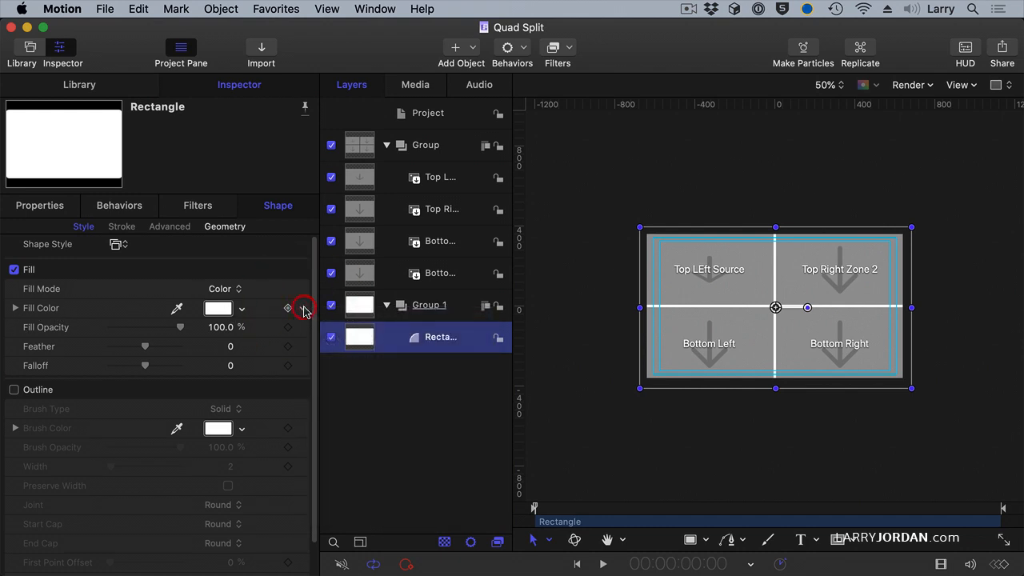
pyautogui.click(288, 308)
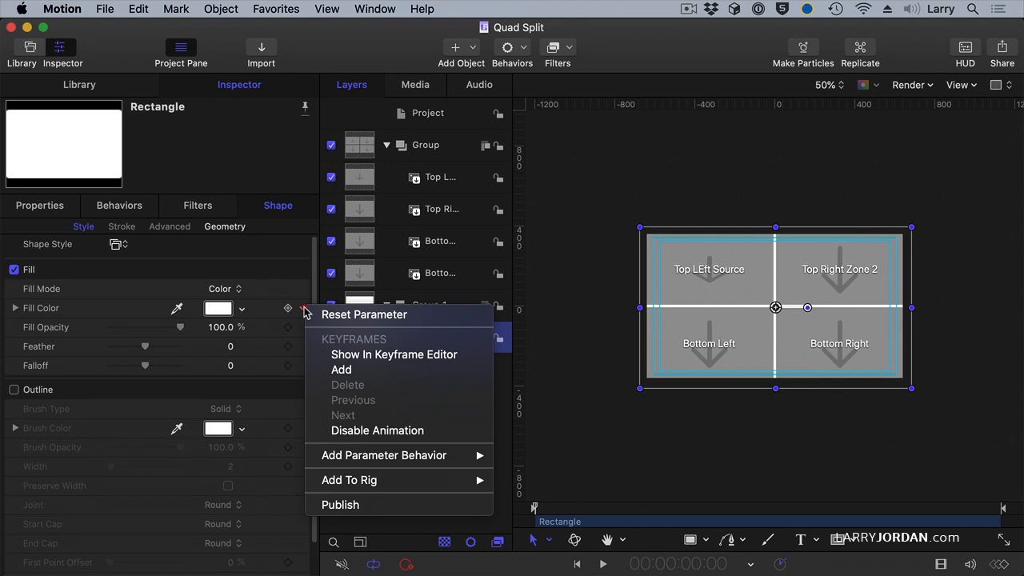
pyautogui.moveTo(404, 510)
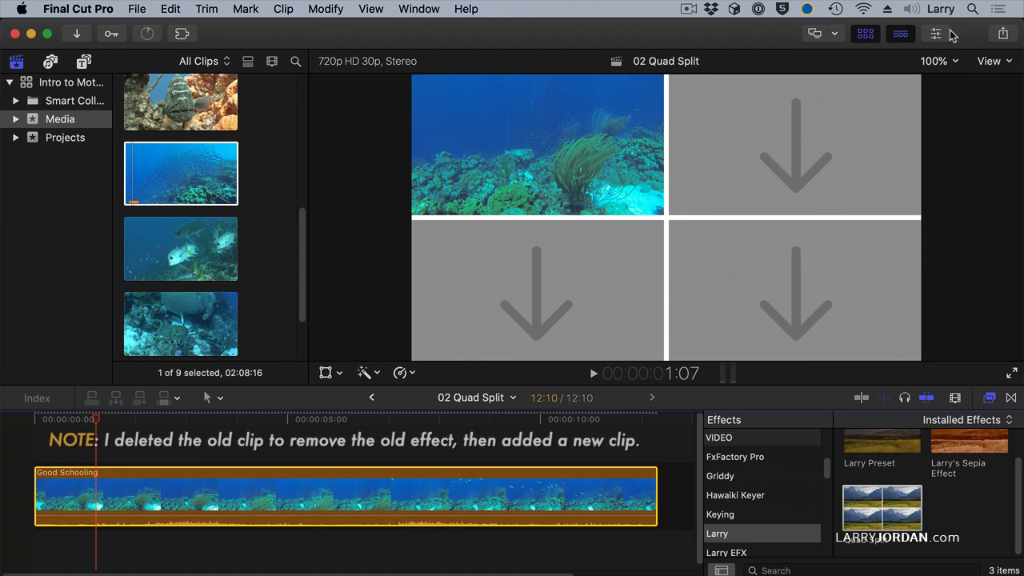
# Fill the split's drop zones with the grouper, MS Fish School and MS Sea Turtle clips.
pyautogui.click(934, 32)
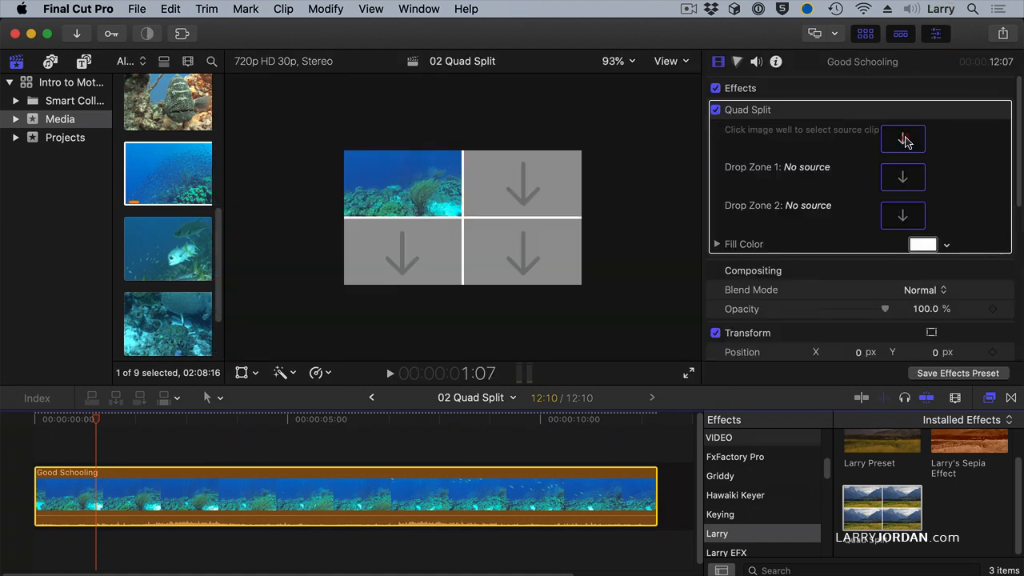
pyautogui.click(902, 139)
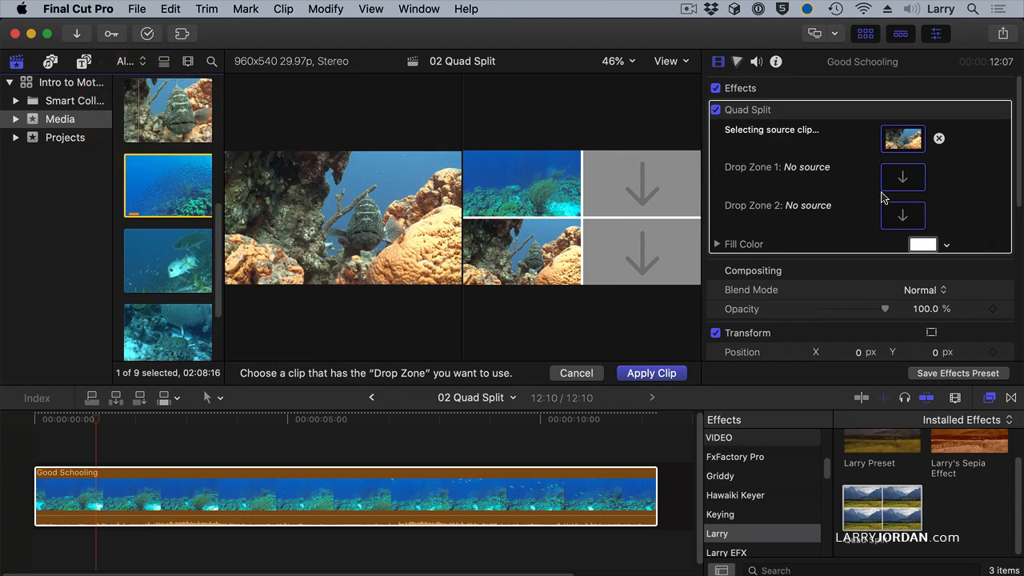
pyautogui.click(146, 260)
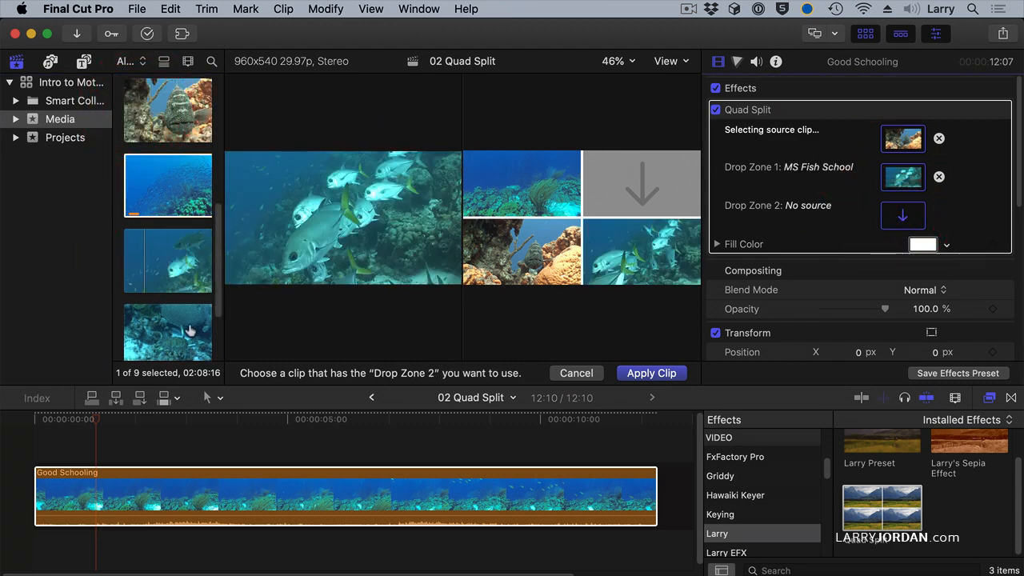
pyautogui.click(150, 332)
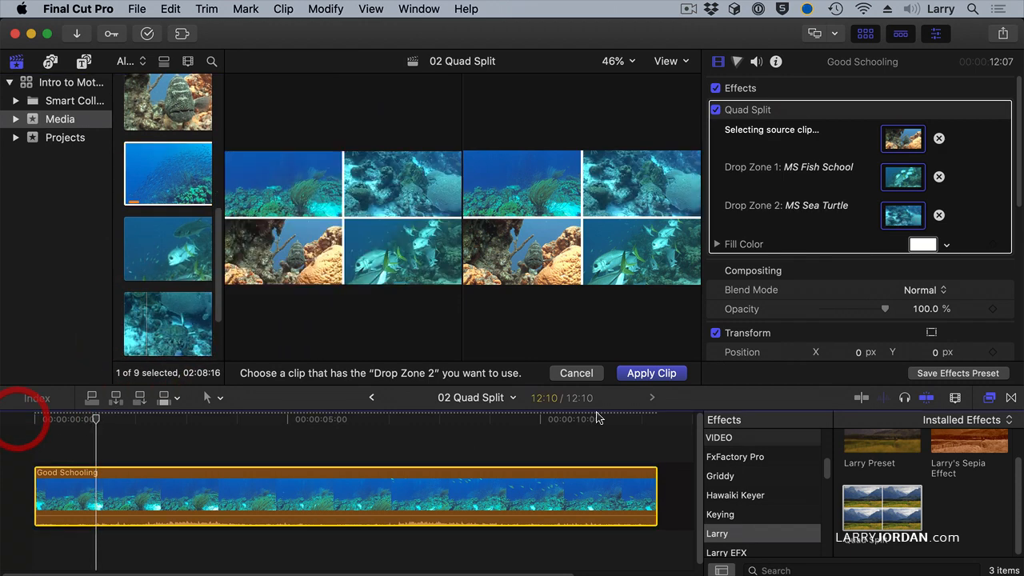
pyautogui.click(651, 373)
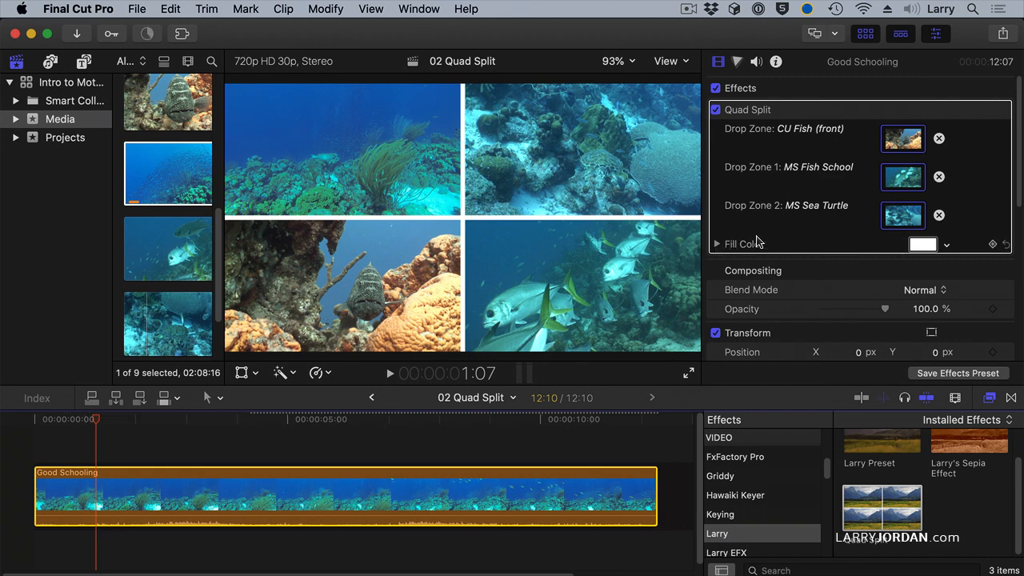
# Try cyan and blue for the Fill Color border before settling on bright green.
pyautogui.click(922, 244)
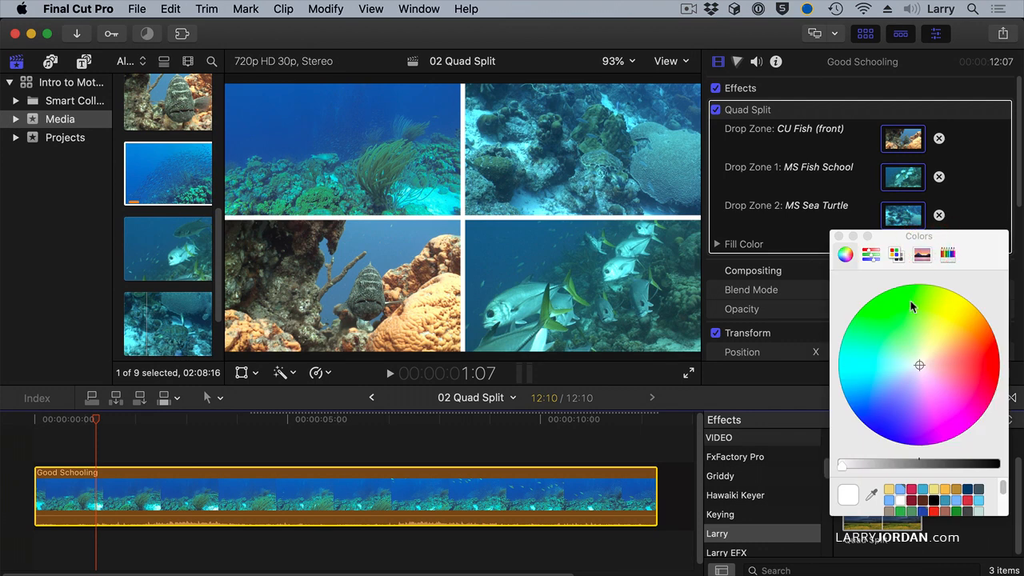
pyautogui.click(883, 360)
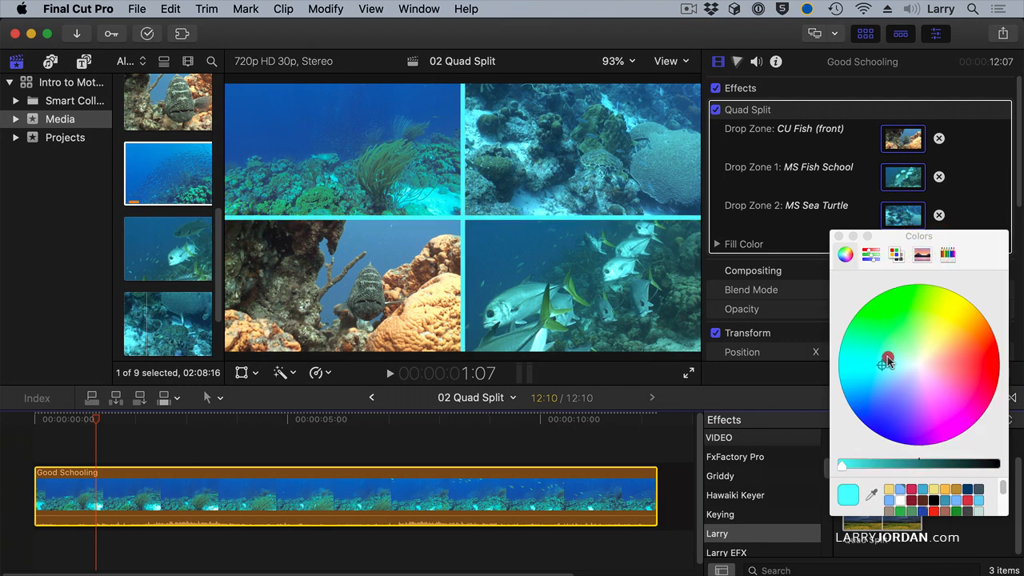
pyautogui.click(852, 397)
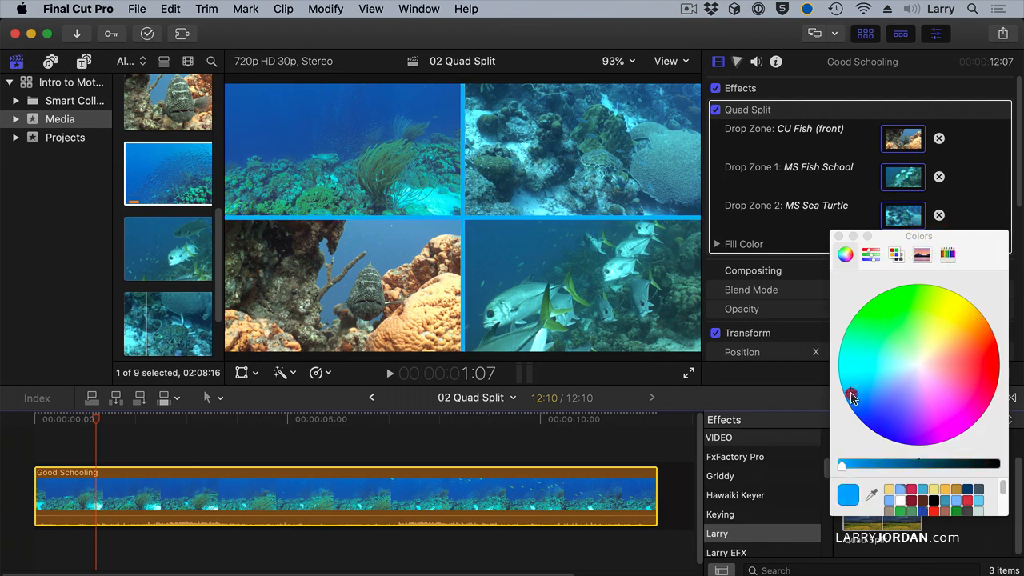
pyautogui.click(886, 328)
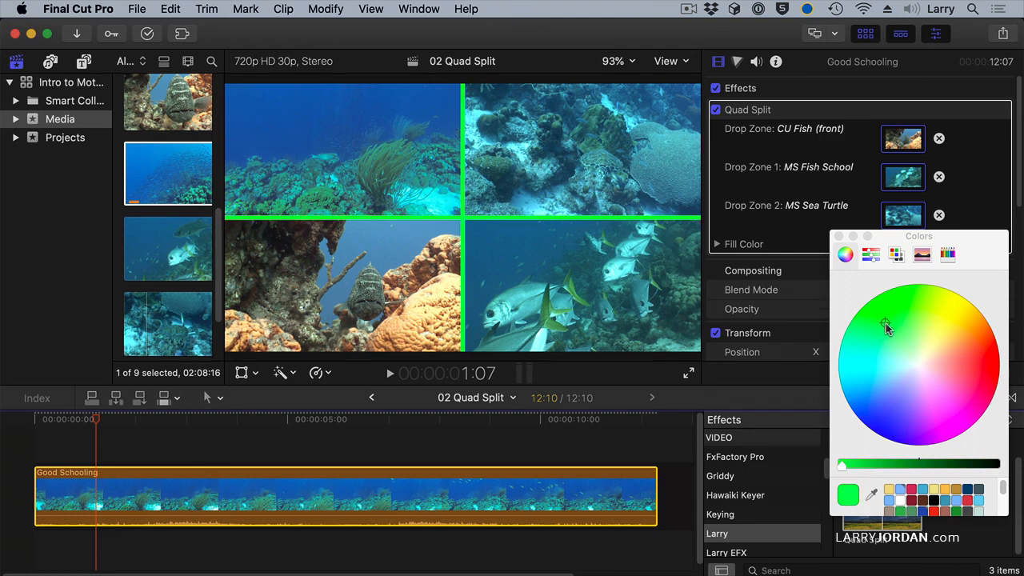